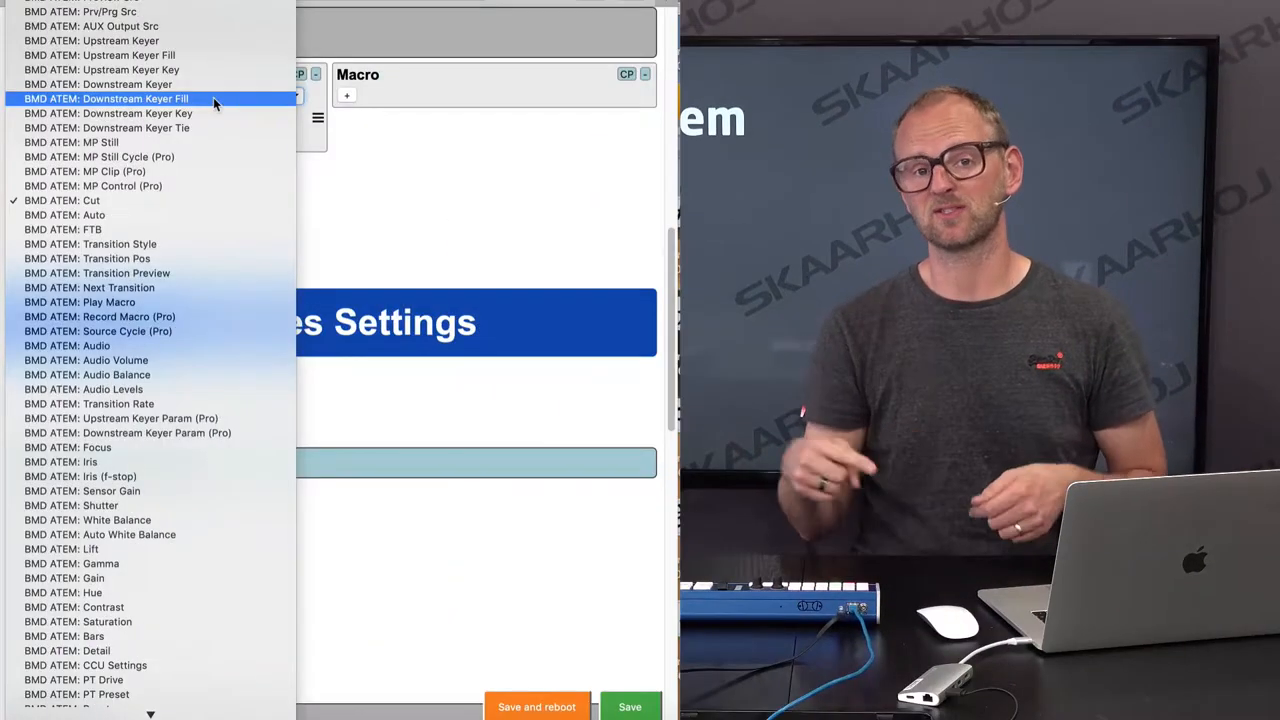
Step: Scroll down to the Devices Settings and States sections showing the ATEM address and Normal, Macro, Audio states
{"action": "scroll", "scroll_direction": "down", "scroll_amount": 3}
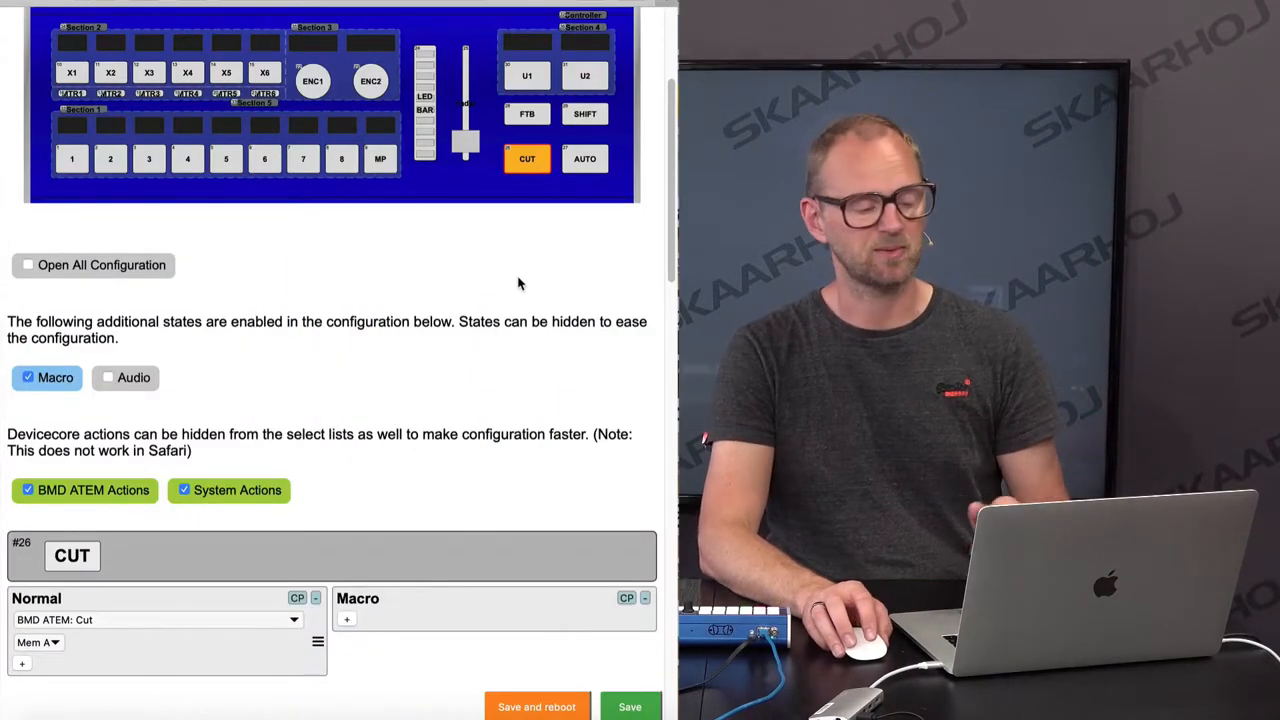
{"action": "scroll", "scroll_direction": "down", "scroll_amount": 3}
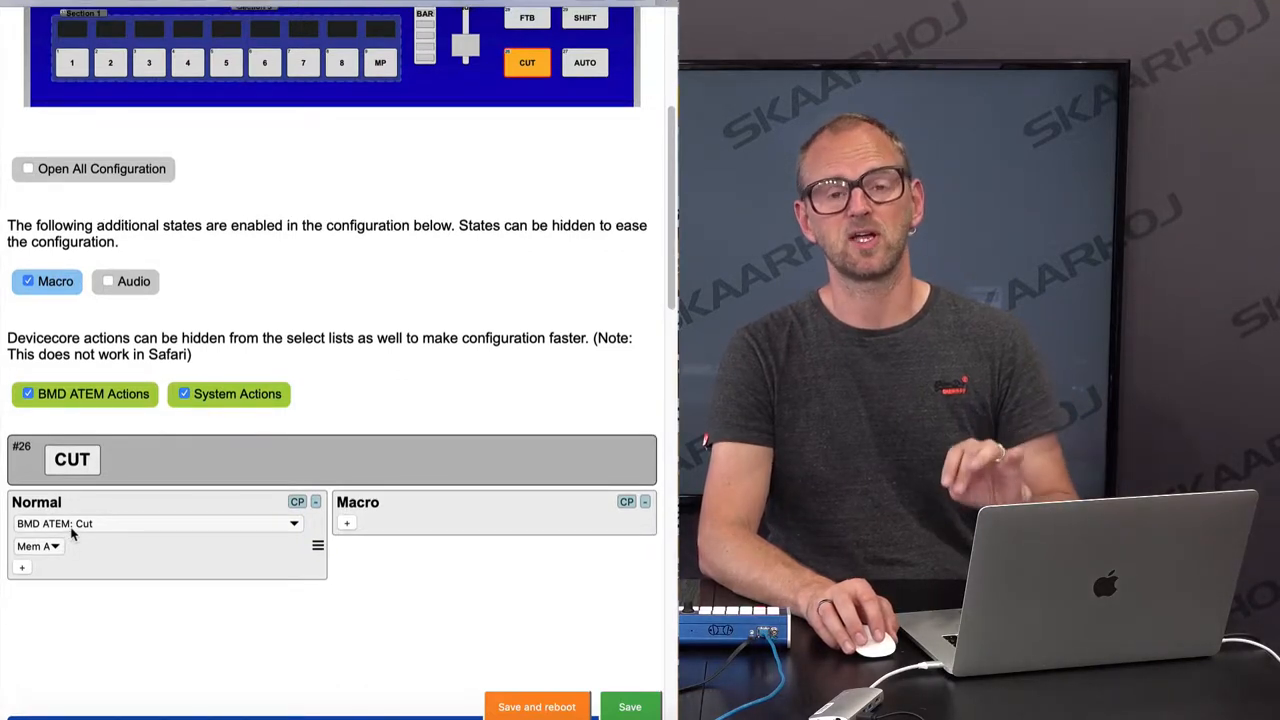
{"action": "mouse_move", "coordinate": [144, 510]}
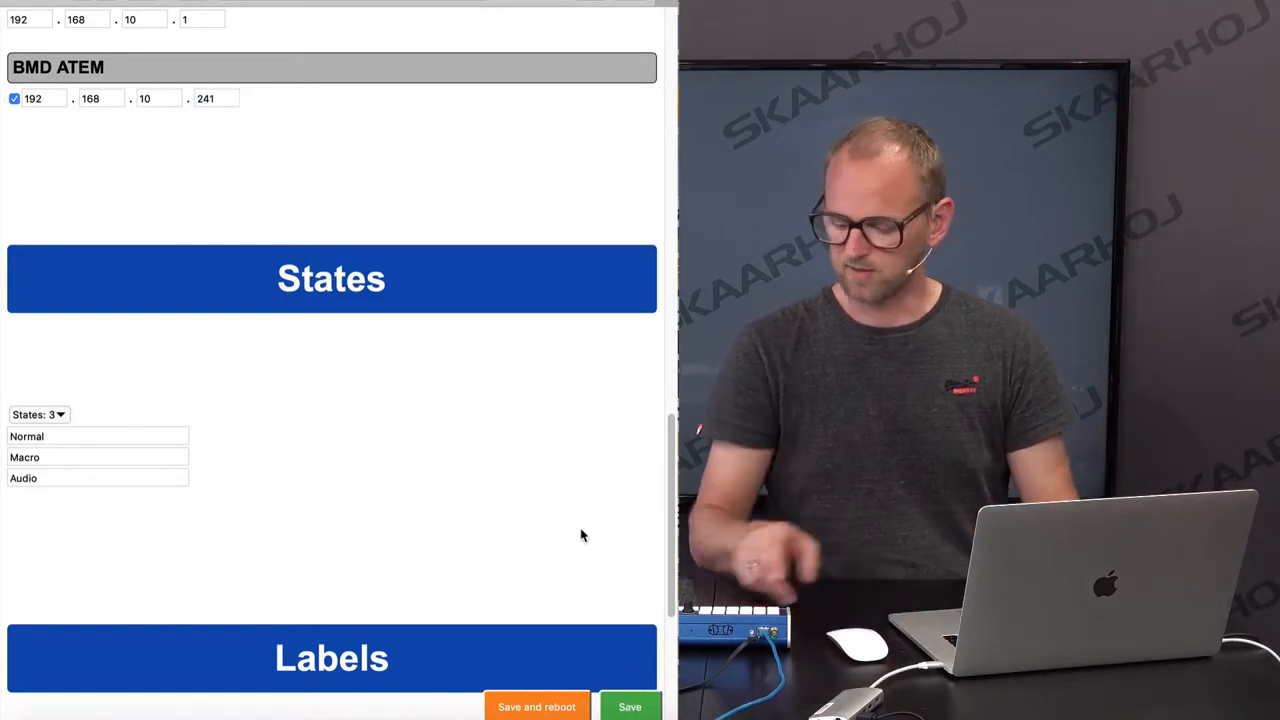
Step: Scroll to Controller Functions and view the MP button's MP1 source, local label and colour actions
{"action": "scroll", "scroll_direction": "up", "scroll_amount": 3}
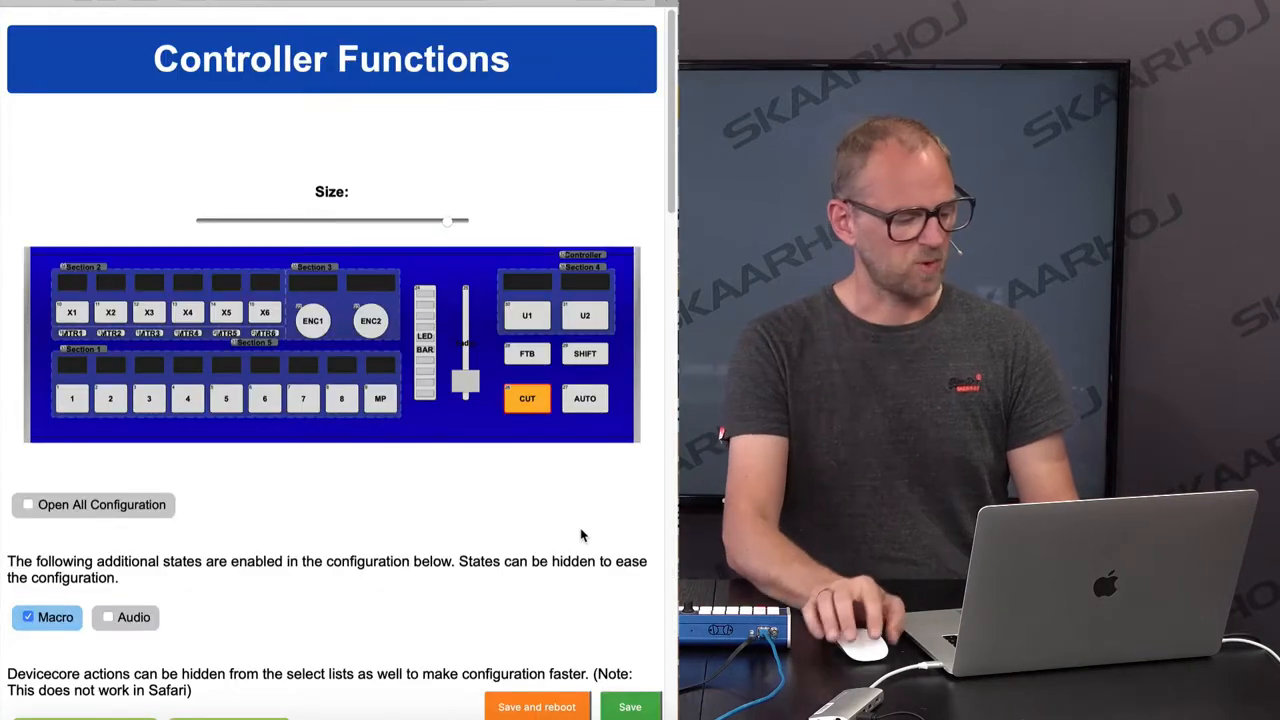
{"action": "scroll", "scroll_direction": "down", "scroll_amount": 3}
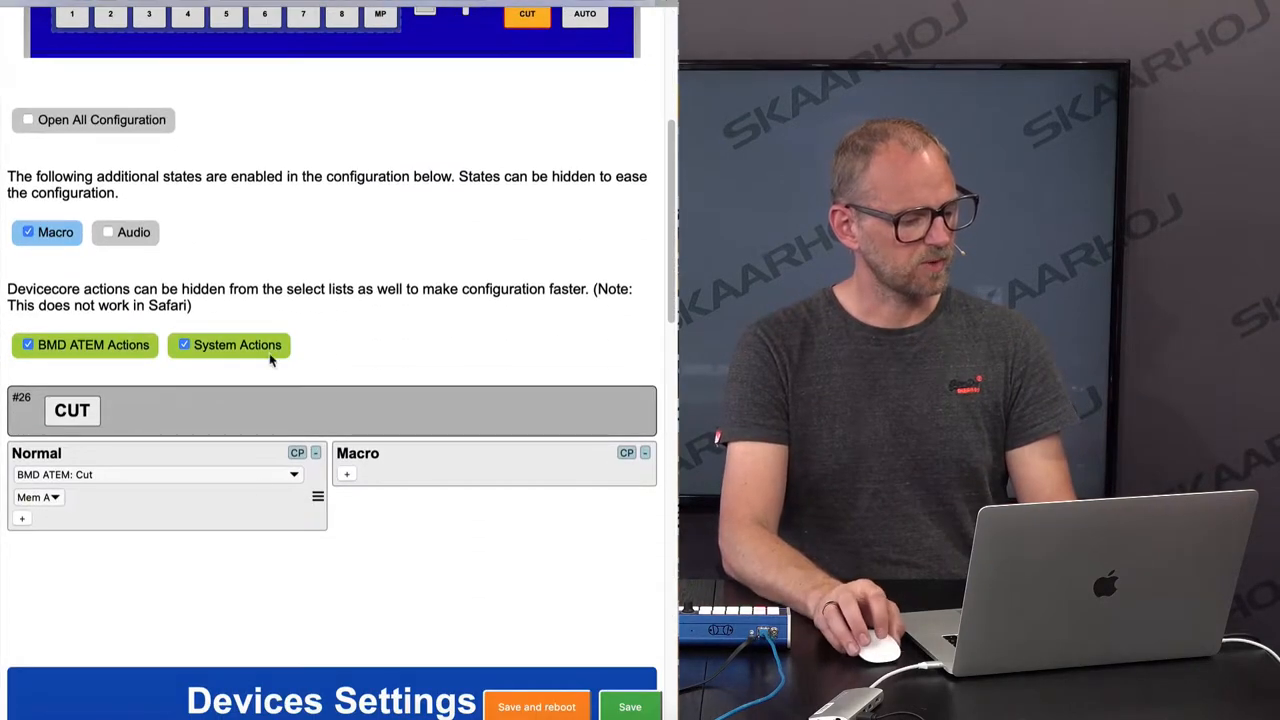
{"action": "scroll", "scroll_direction": "down", "scroll_amount": 3}
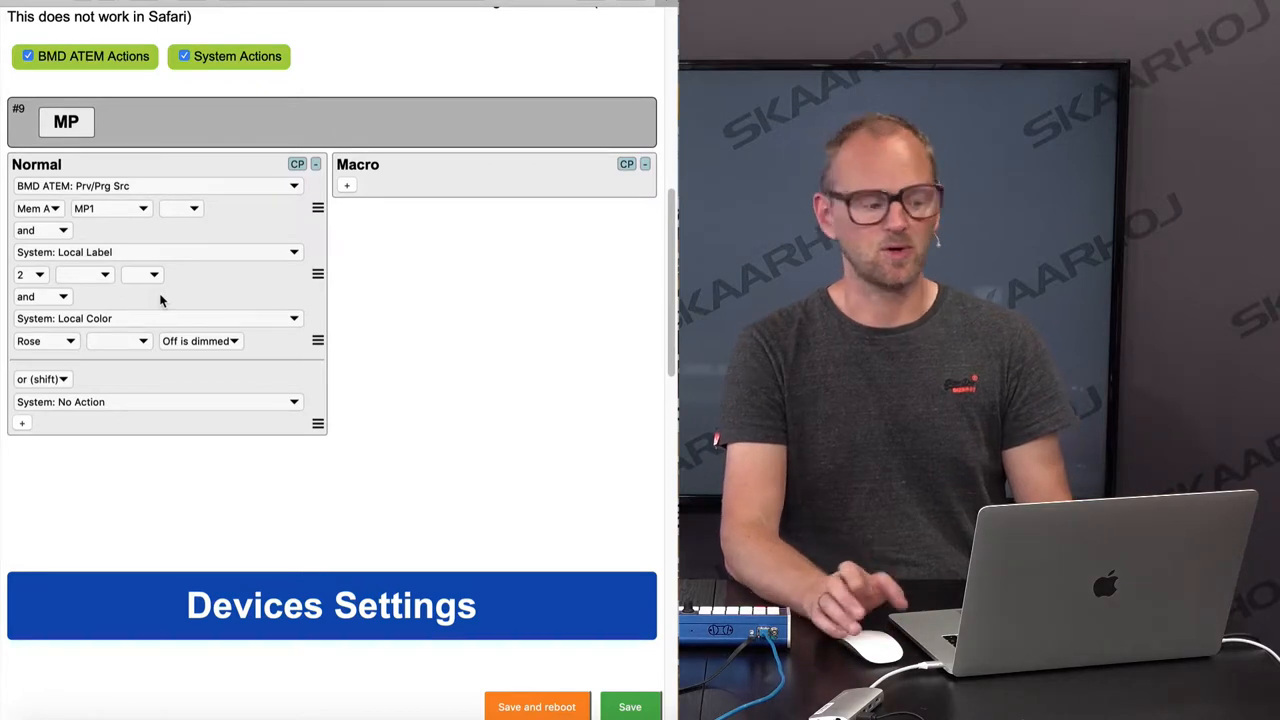
{"action": "mouse_move", "coordinate": [148, 304]}
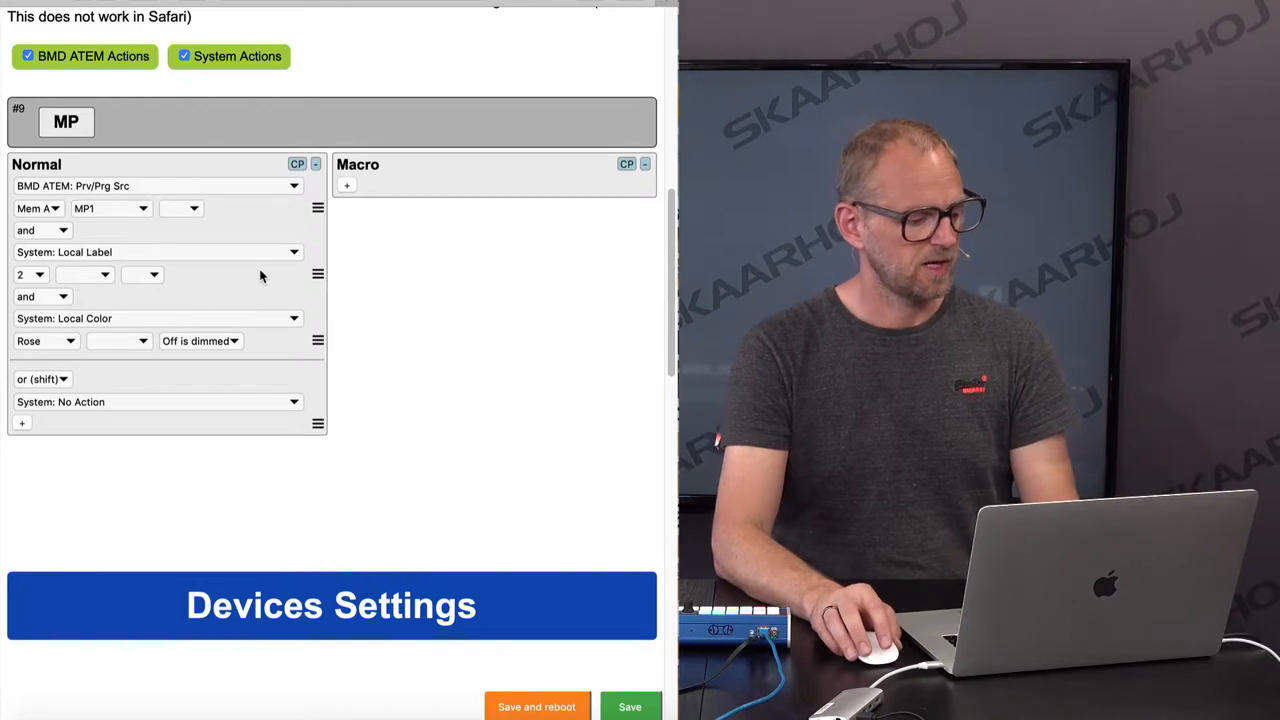
{"action": "mouse_move", "coordinate": [32, 492]}
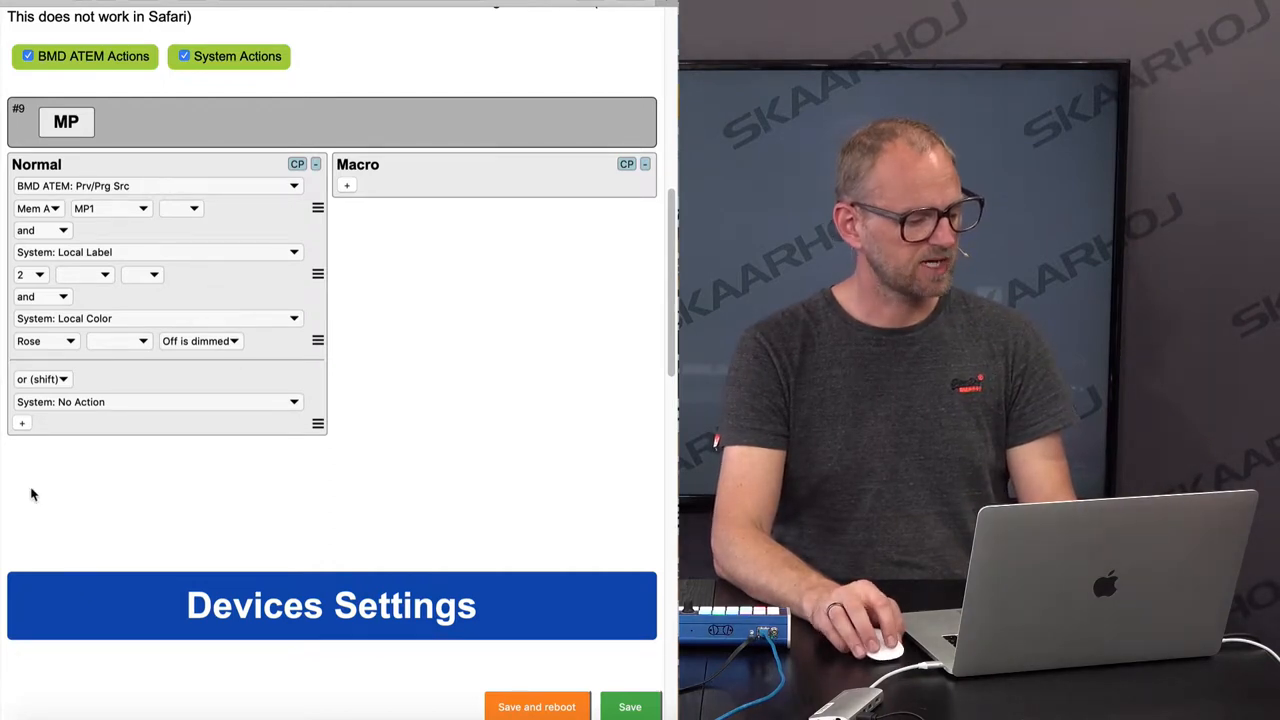
Step: Add a BMD ATEM: MP Still action loading still 4 into MP 1 on the MP button
{"action": "left_click", "coordinate": [156, 400]}
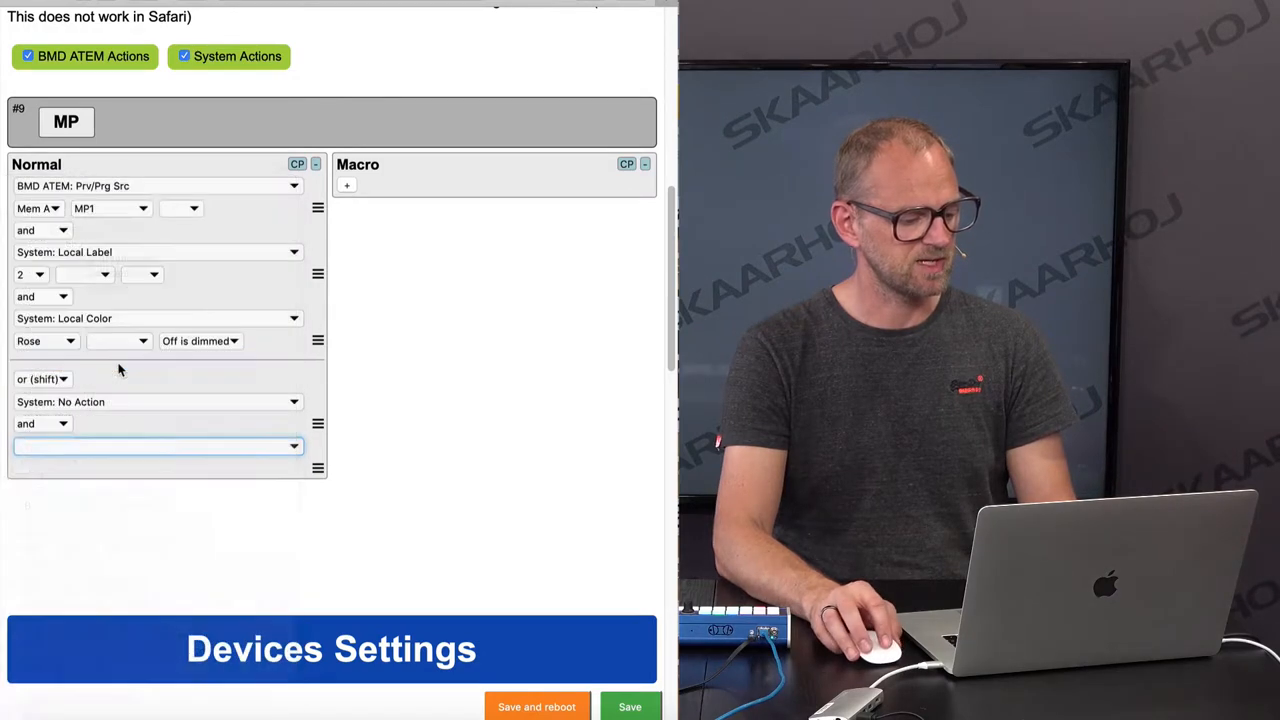
{"action": "left_click", "coordinate": [156, 444]}
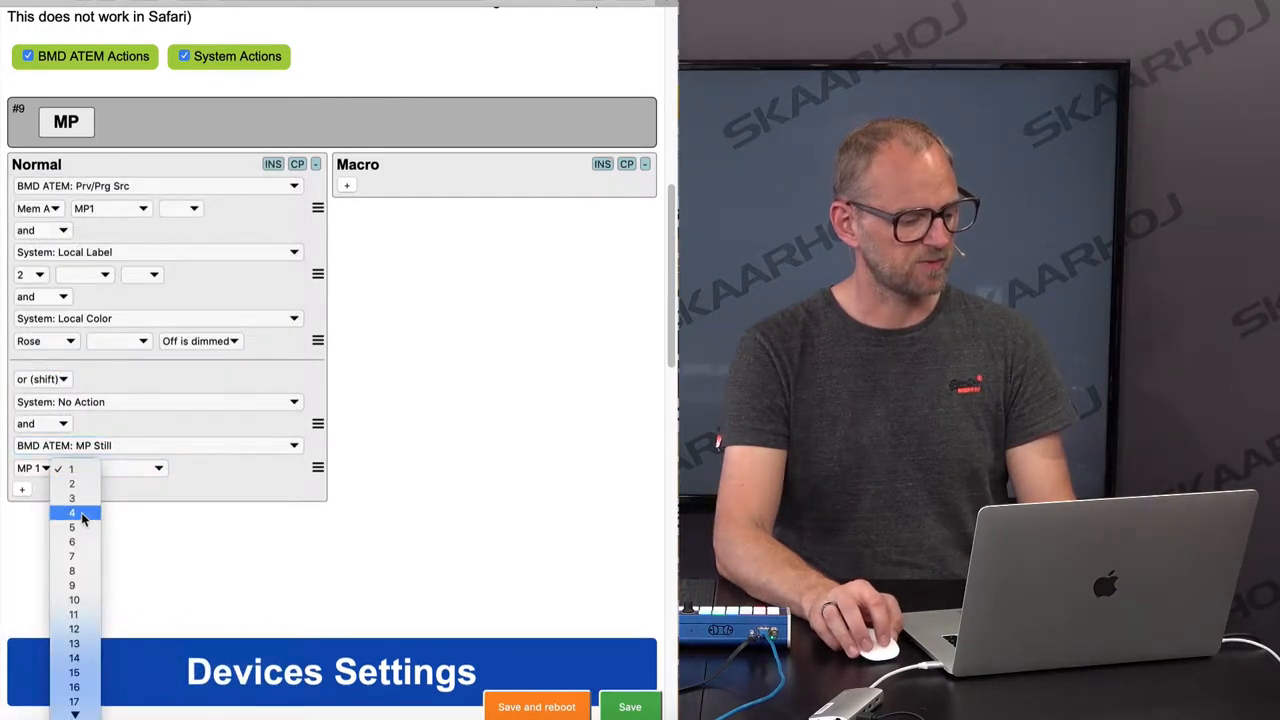
{"action": "left_click", "coordinate": [72, 512]}
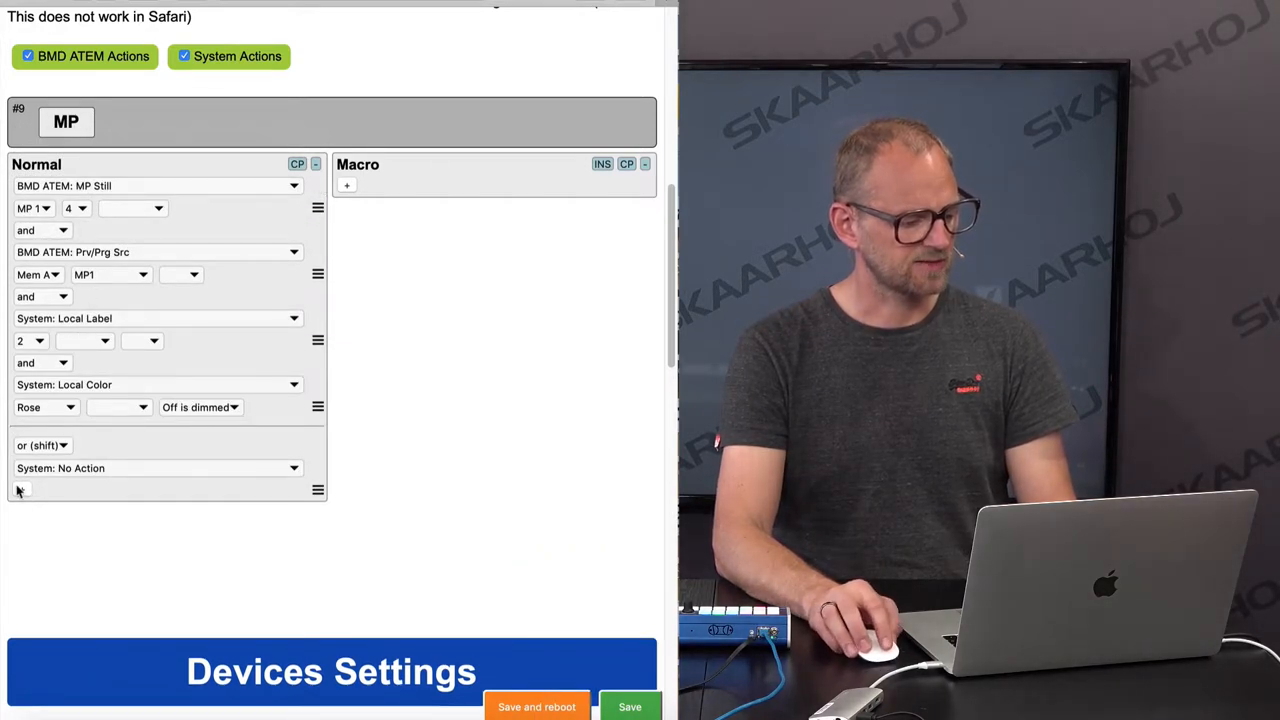
Step: Insert a System: Wait action after the still load and set it to 10 tenths of a second
{"action": "left_click", "coordinate": [160, 468]}
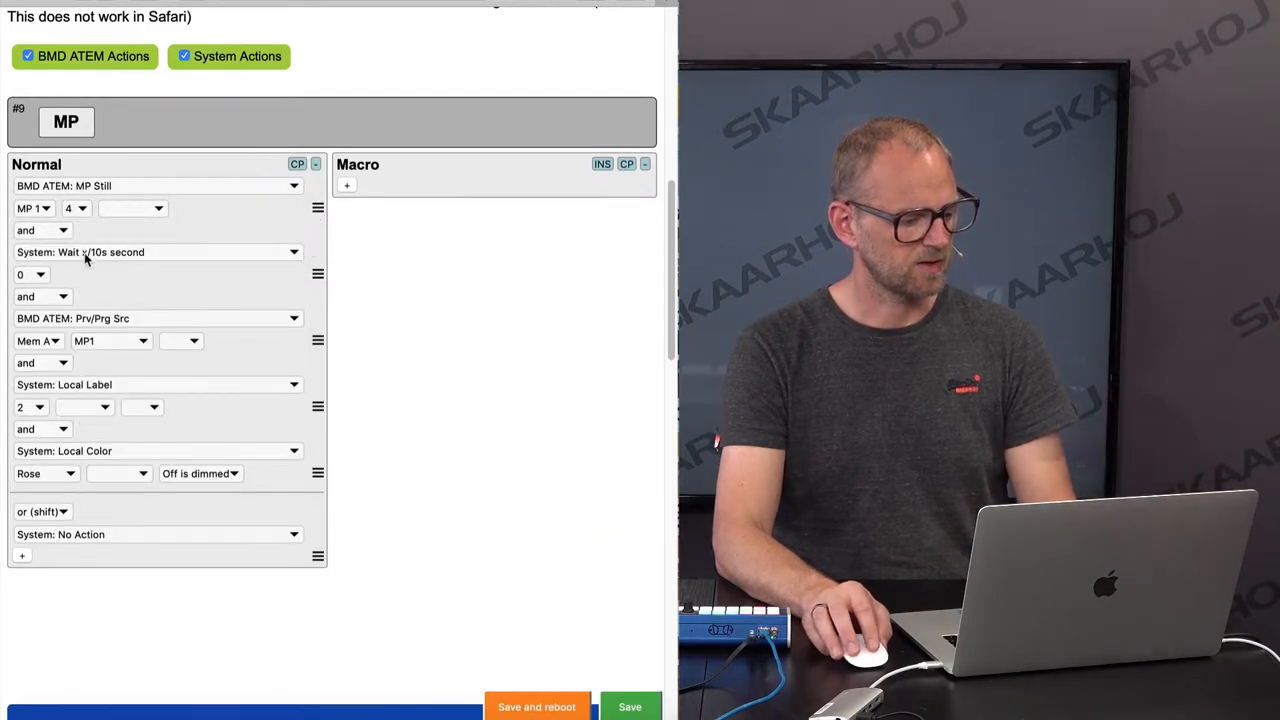
{"action": "left_click", "coordinate": [30, 274]}
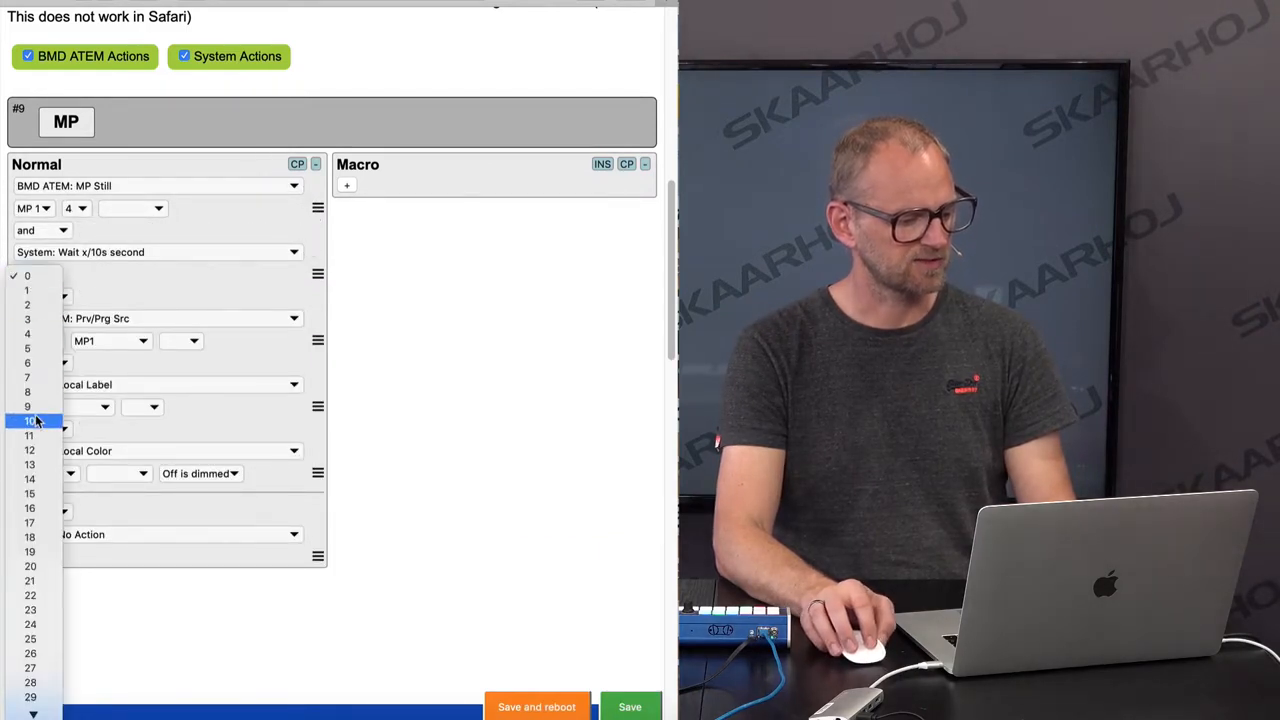
{"action": "left_click", "coordinate": [28, 420]}
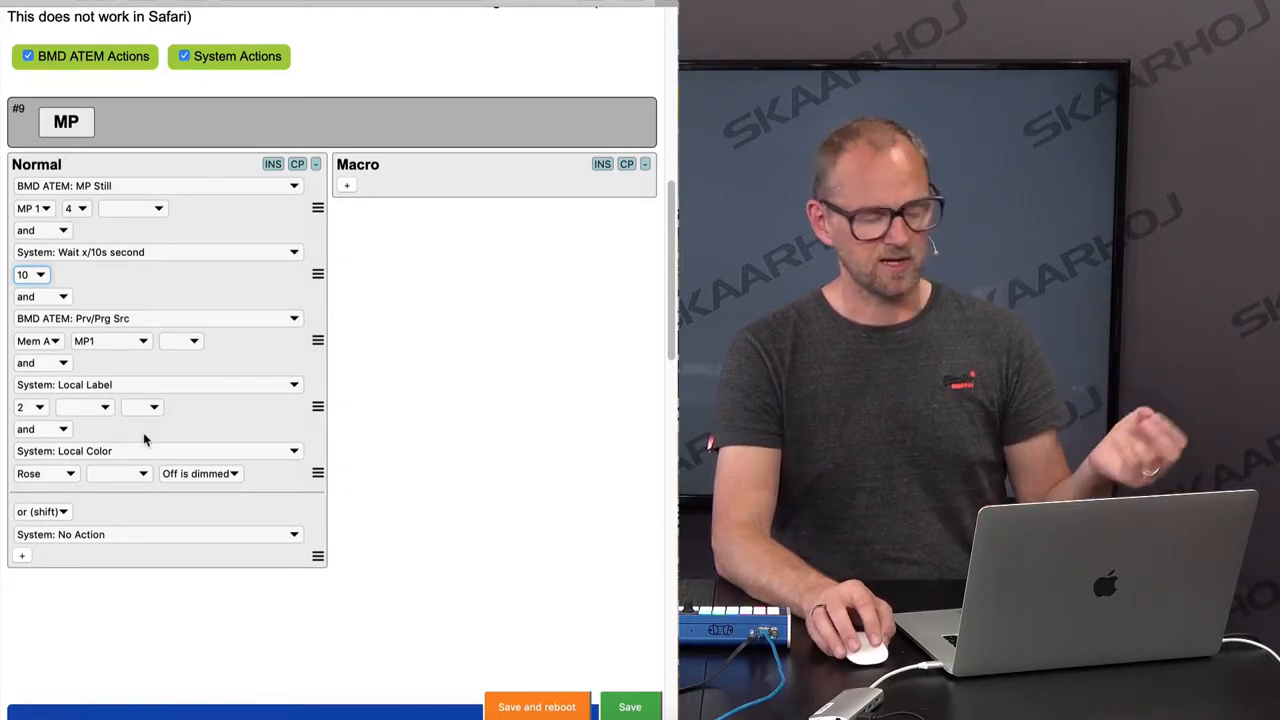
{"action": "mouse_move", "coordinate": [636, 660]}
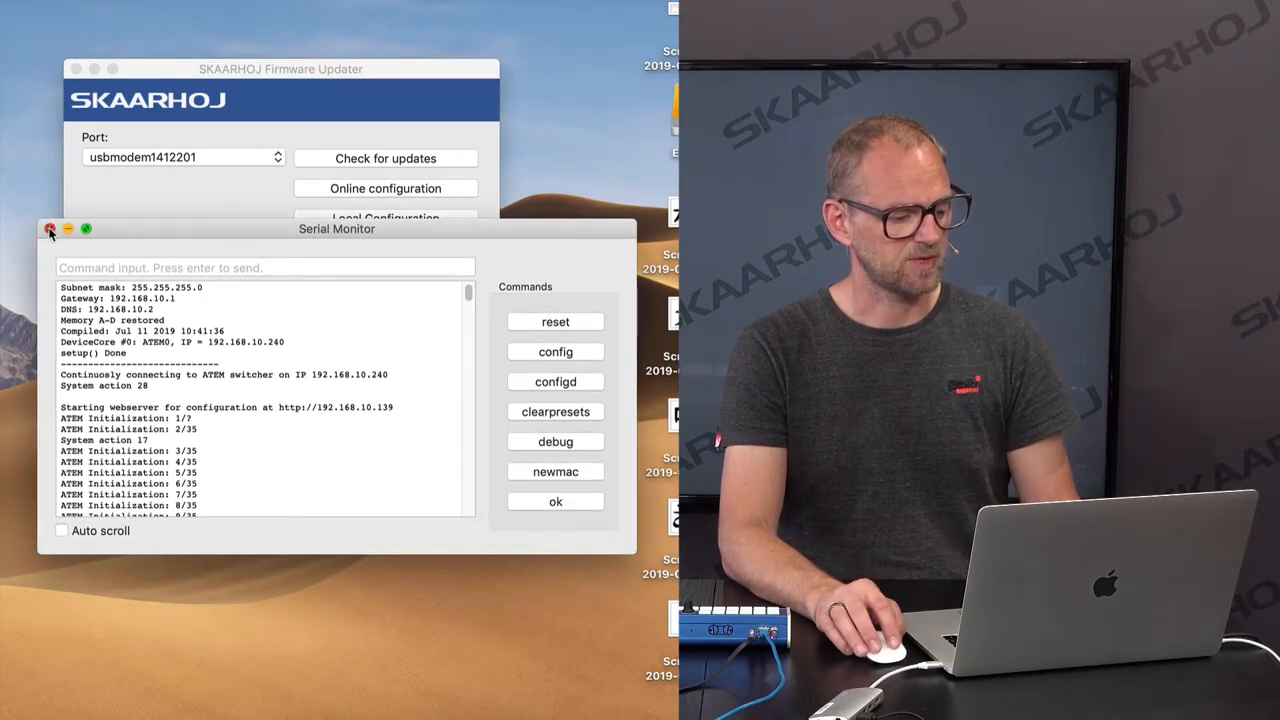
Step: Review the serial log of the panel restarting and reconnecting to the ATEM, then close it
{"action": "left_click", "coordinate": [48, 228]}
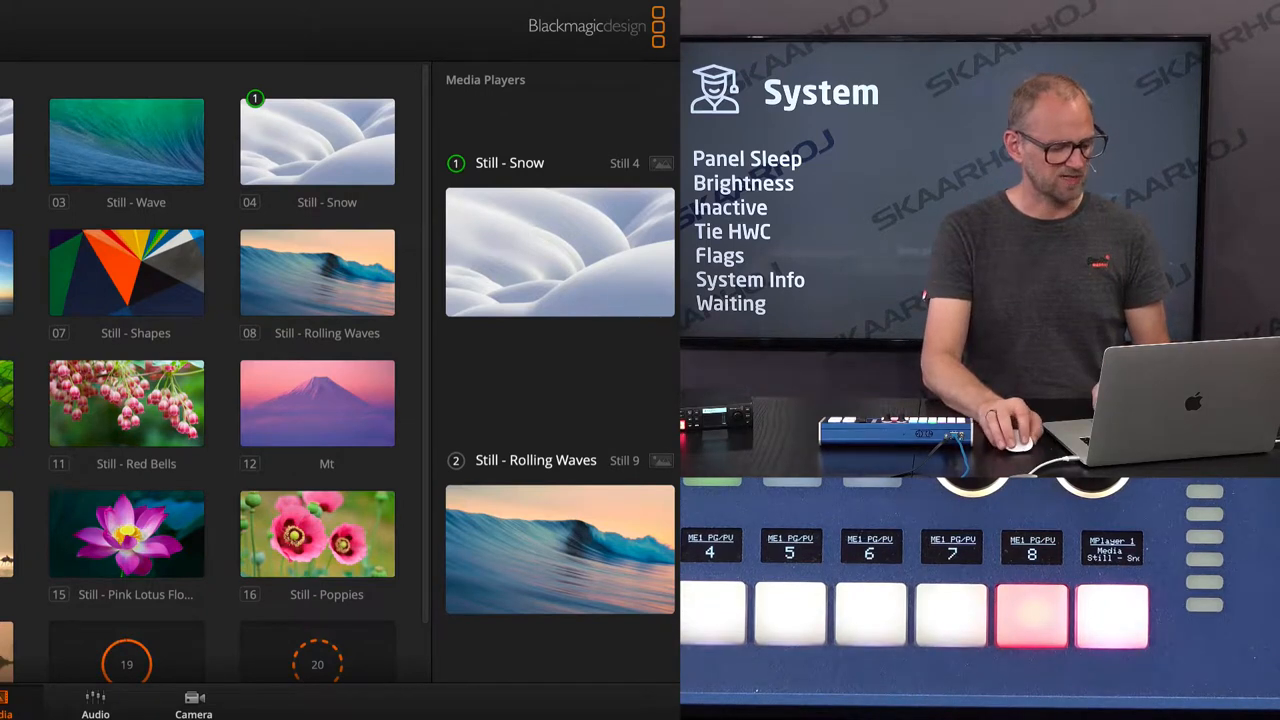
Step: After confirming Still 4 Snow in Media Player 1, return to the ATEM Switcher page
{"action": "left_click", "coordinate": [444, 80]}
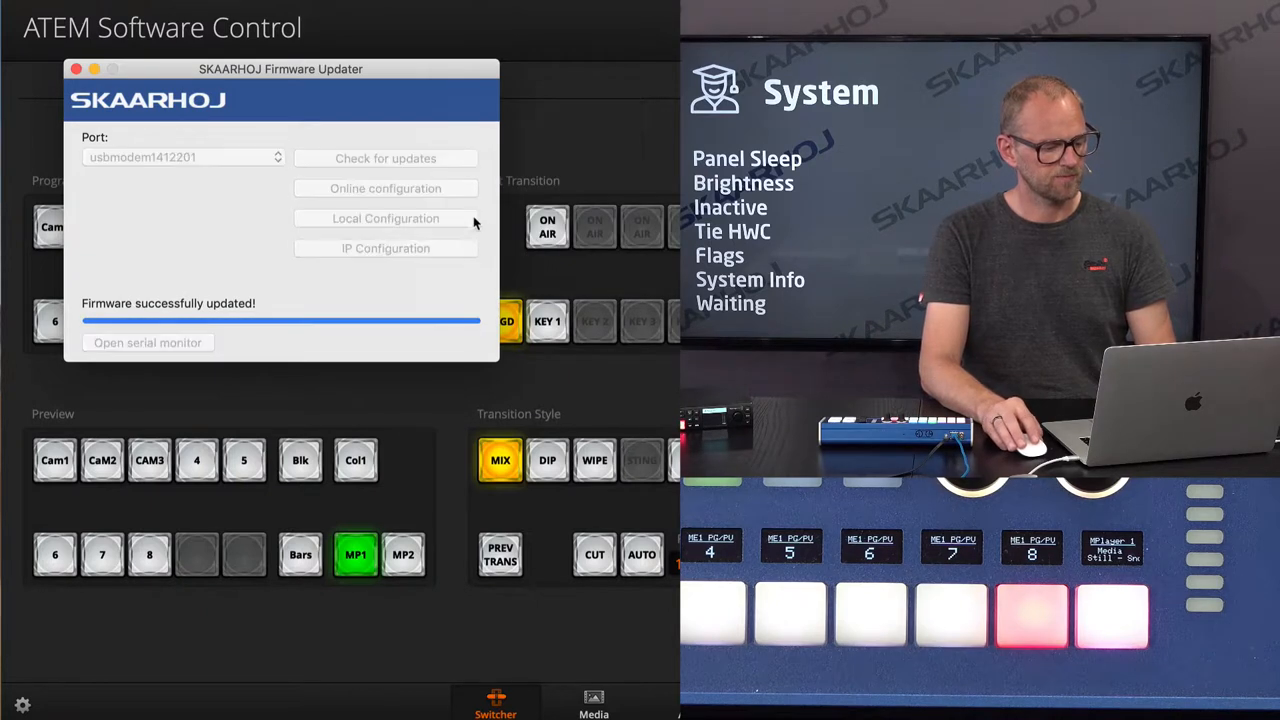
{"action": "mouse_move", "coordinate": [544, 342]}
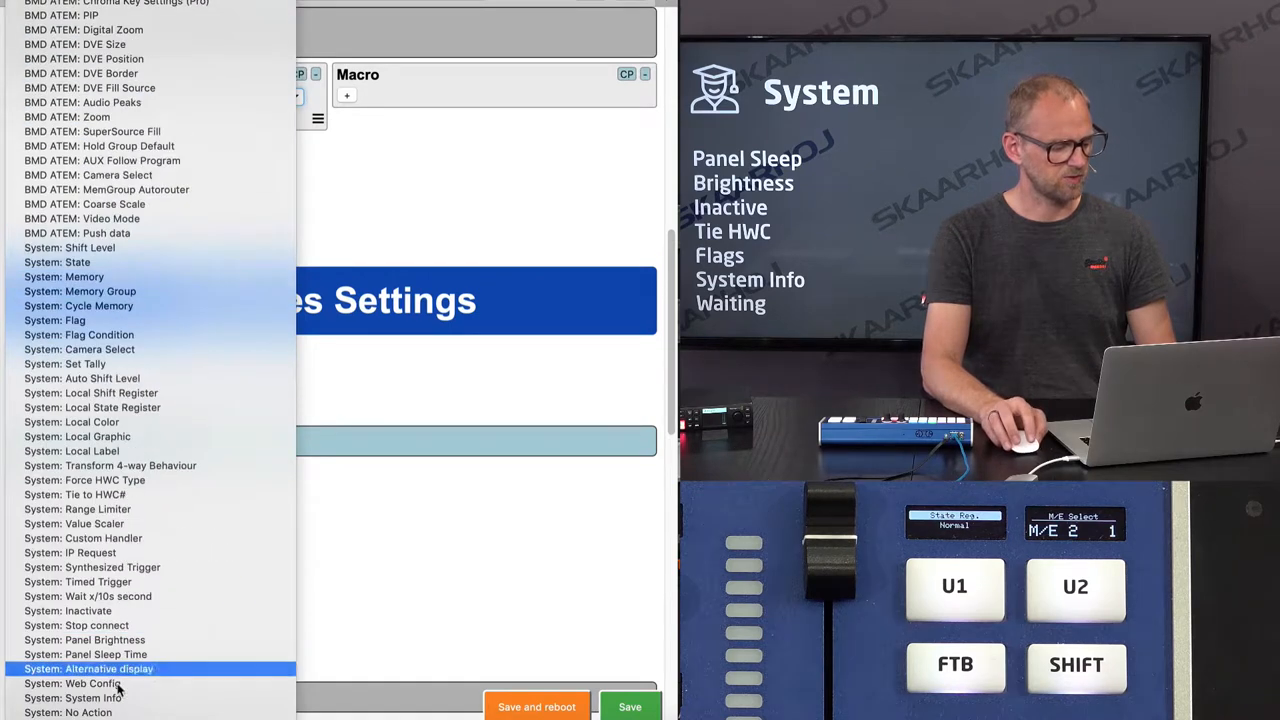
Step: Assign the System Info status action to the U2 button
{"action": "left_click", "coordinate": [72, 698]}
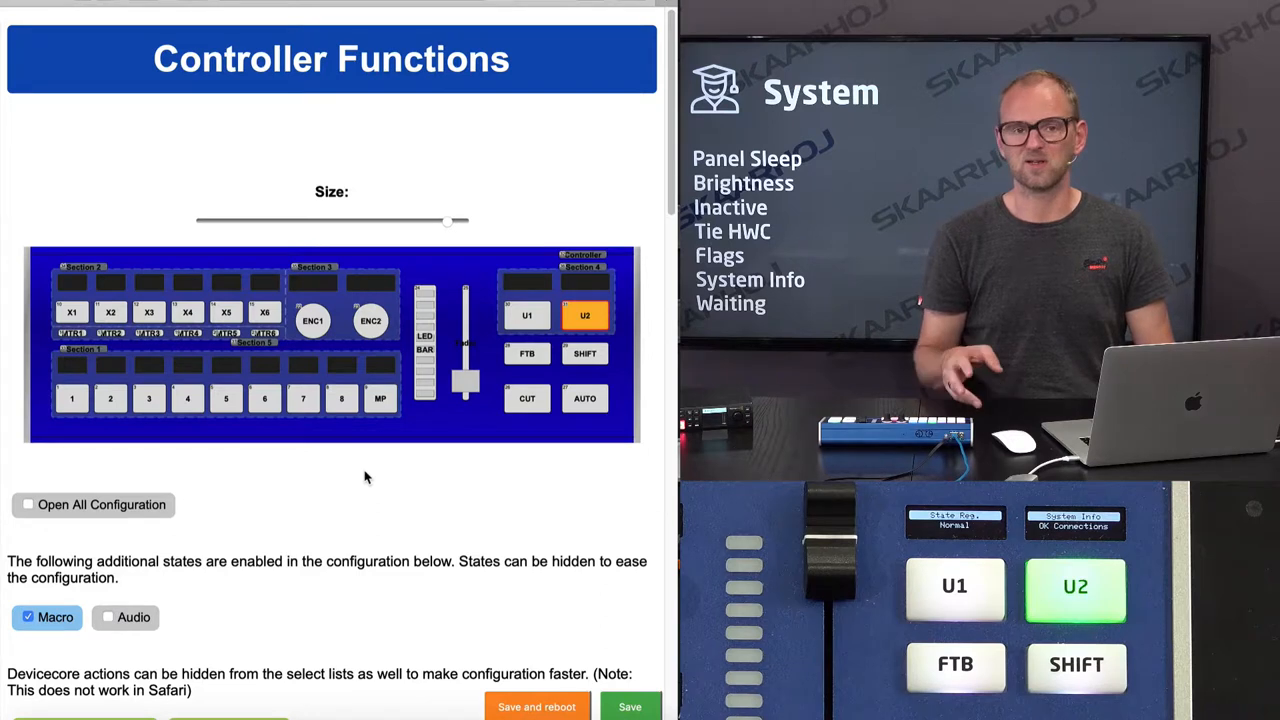
{"action": "mouse_move", "coordinate": [240, 414]}
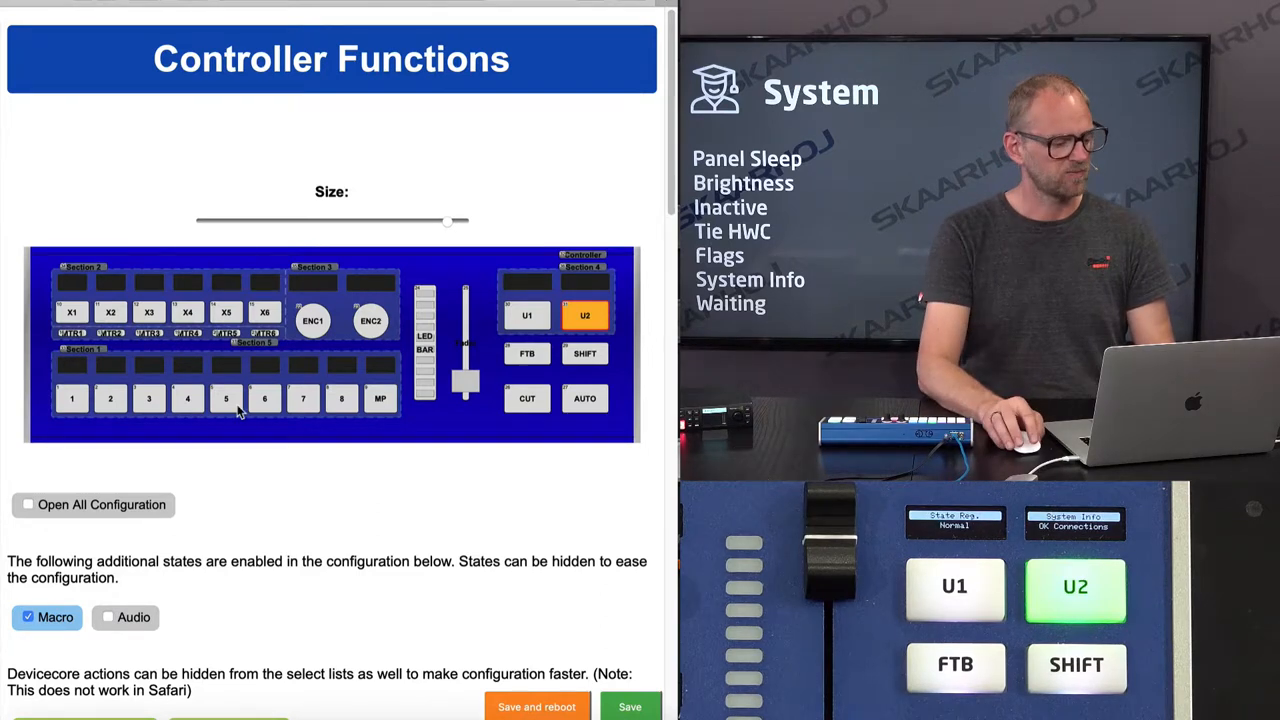
Step: Give MTR1 a System: Flag action with set flag 0 and Feedback Flag 4
{"action": "scroll", "scroll_direction": "down", "scroll_amount": 3}
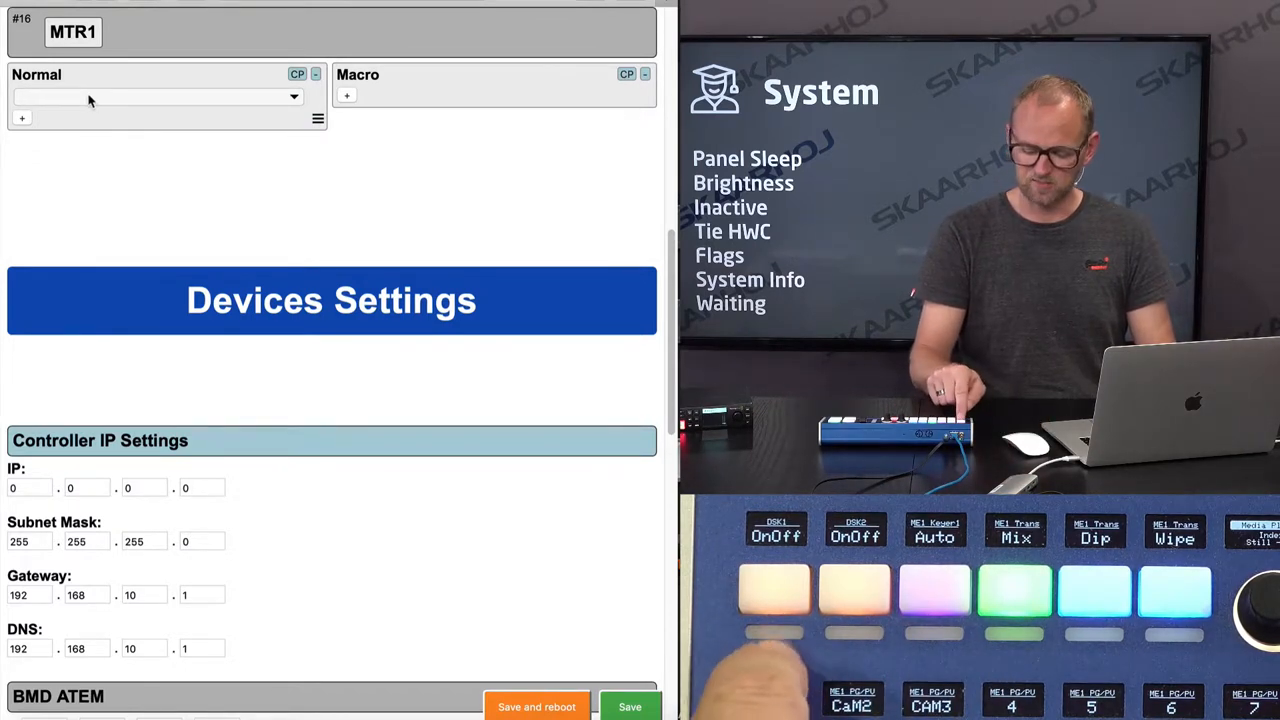
{"action": "left_click", "coordinate": [156, 96]}
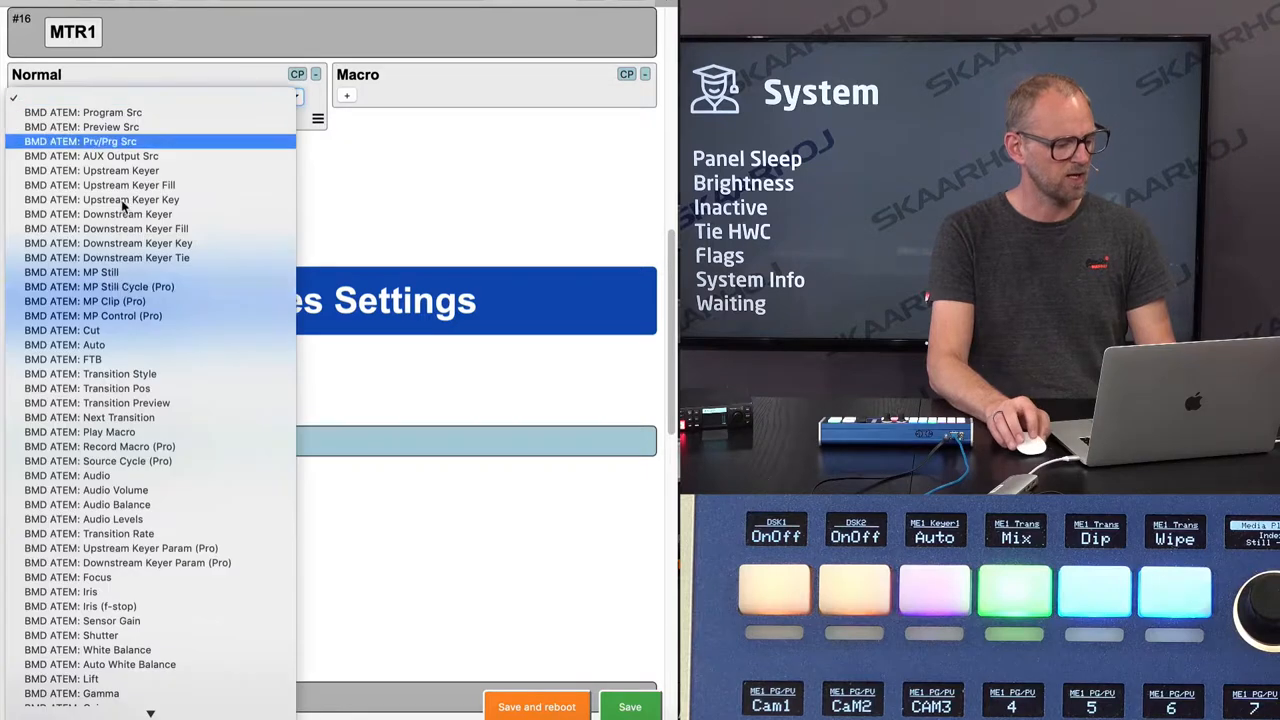
{"action": "scroll", "scroll_direction": "down", "scroll_amount": 3}
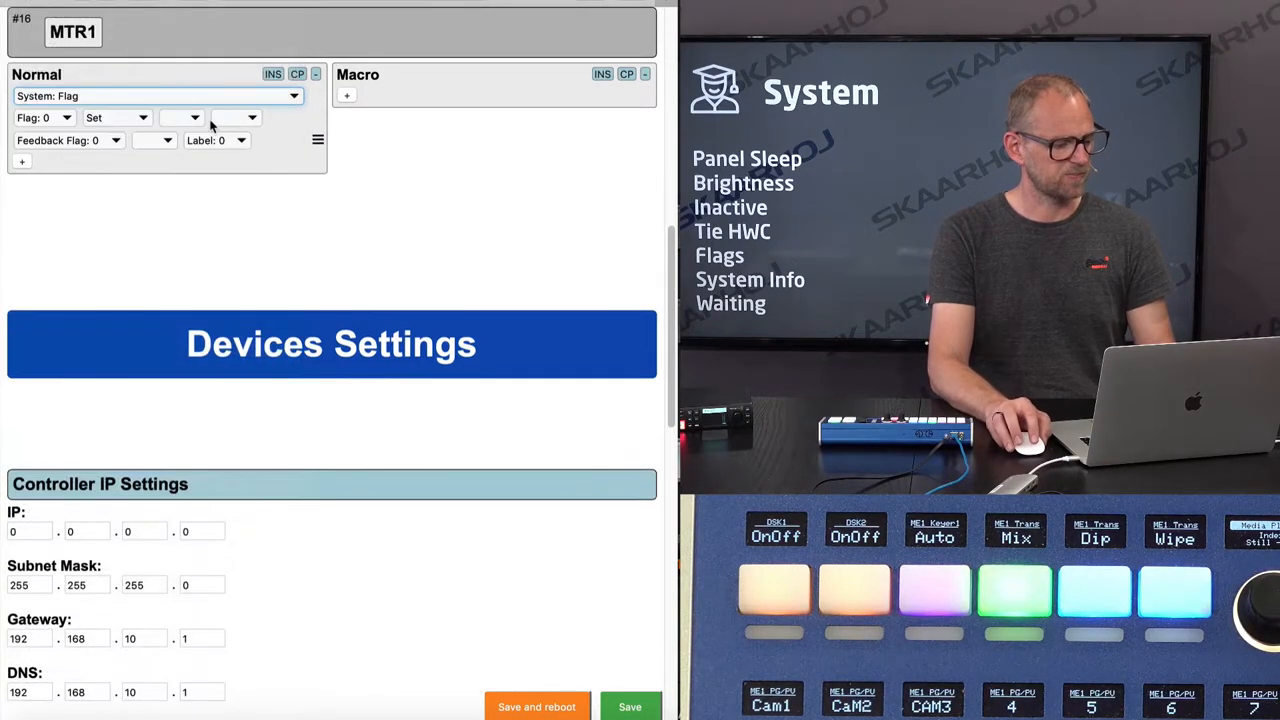
{"action": "left_click", "coordinate": [44, 116]}
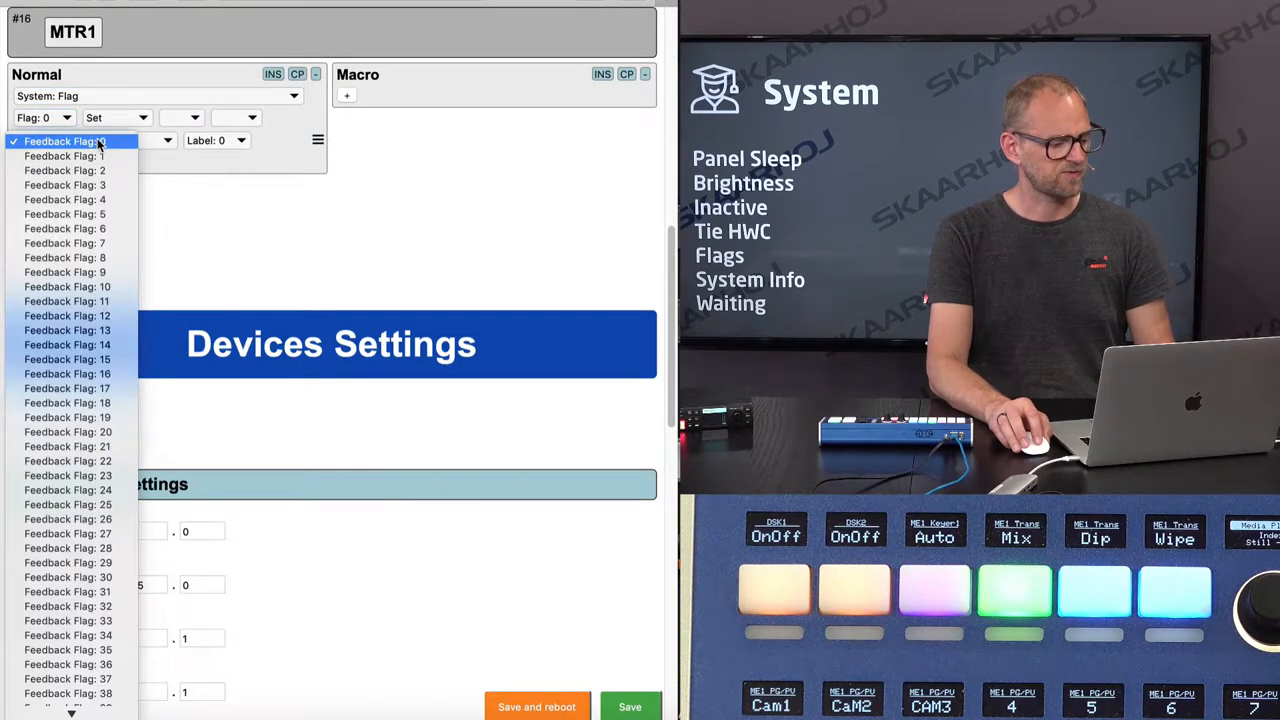
{"action": "left_click", "coordinate": [64, 200]}
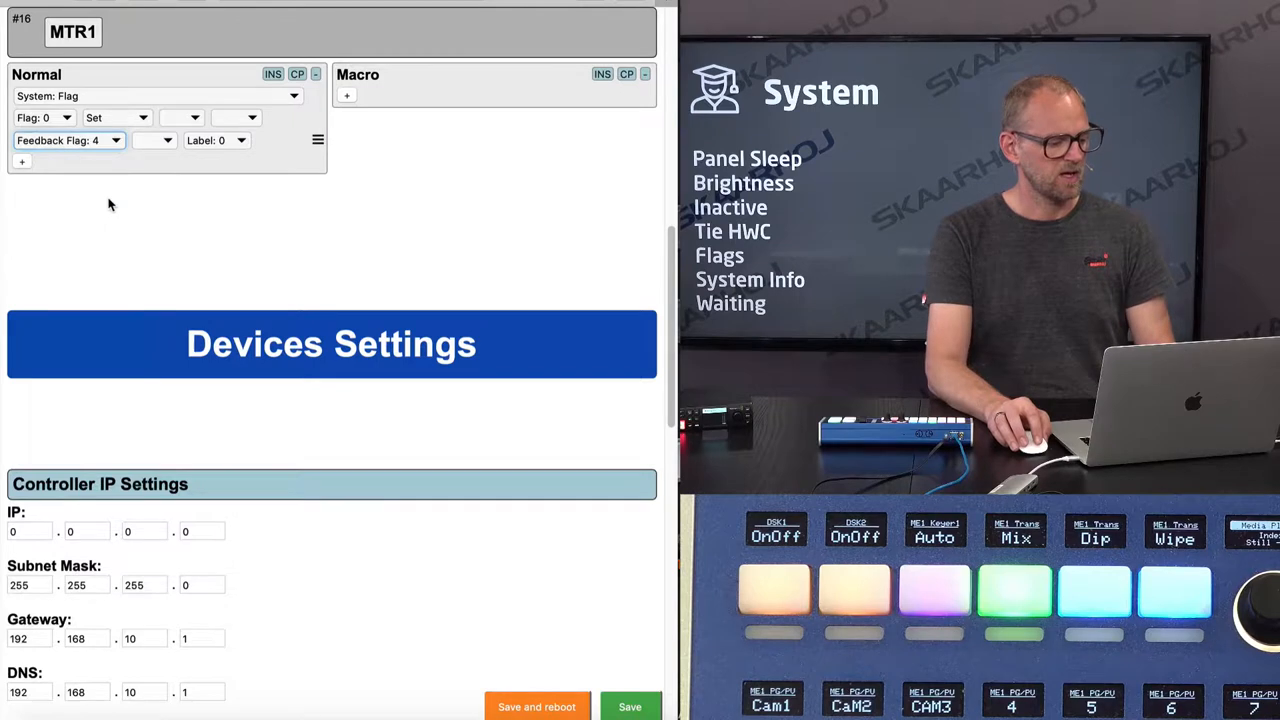
{"action": "mouse_move", "coordinate": [110, 148]}
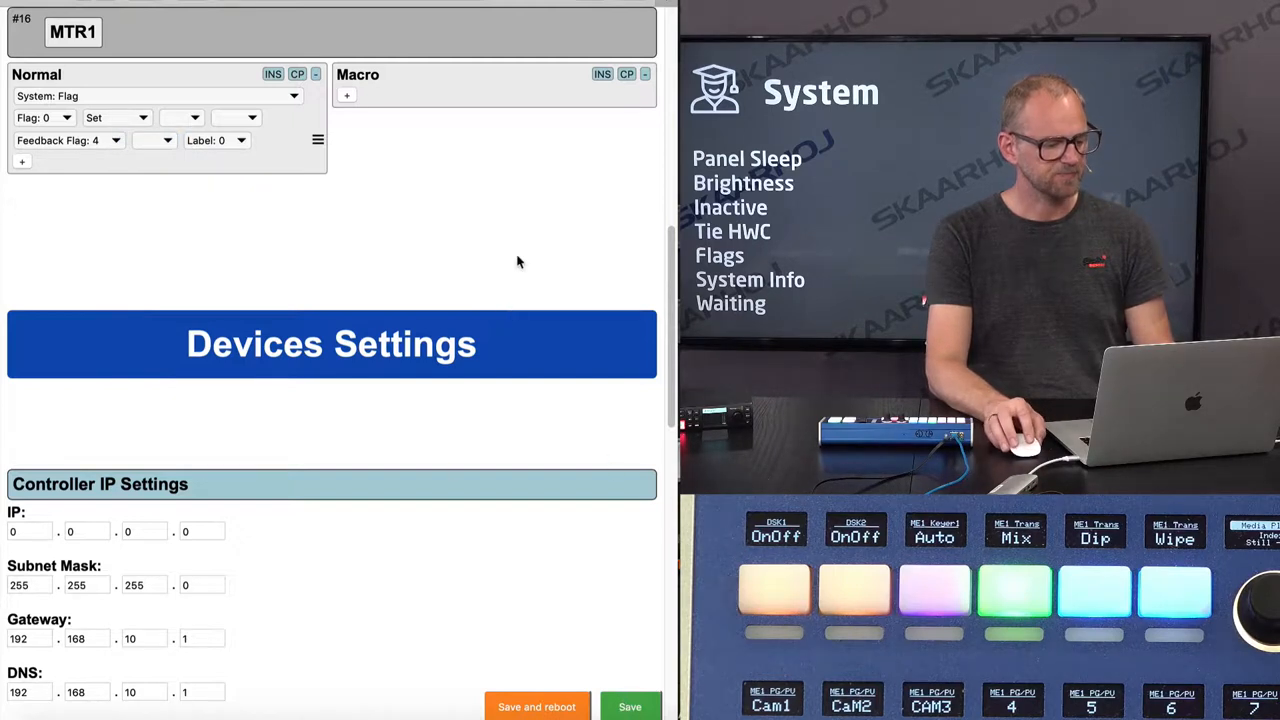
Step: Give U2 a System: Flag action on flag 4 in Hold Down mode
{"action": "scroll", "scroll_direction": "up", "scroll_amount": 3}
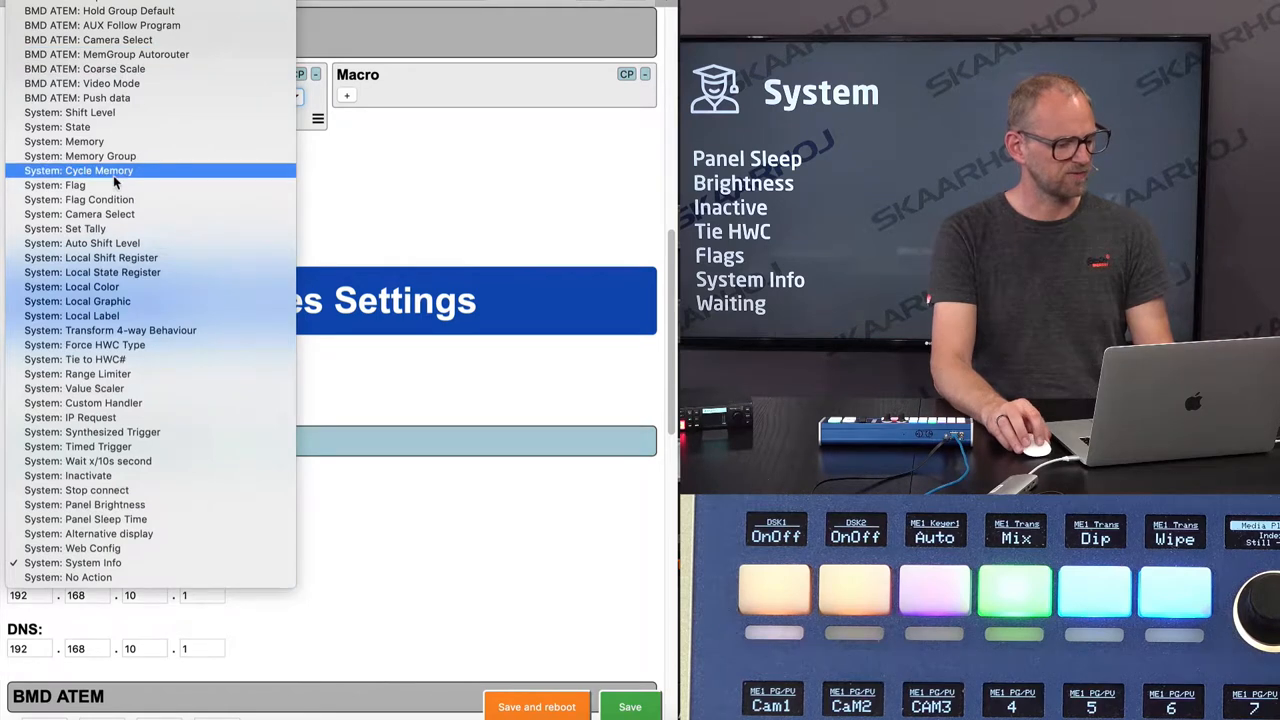
{"action": "left_click", "coordinate": [54, 184]}
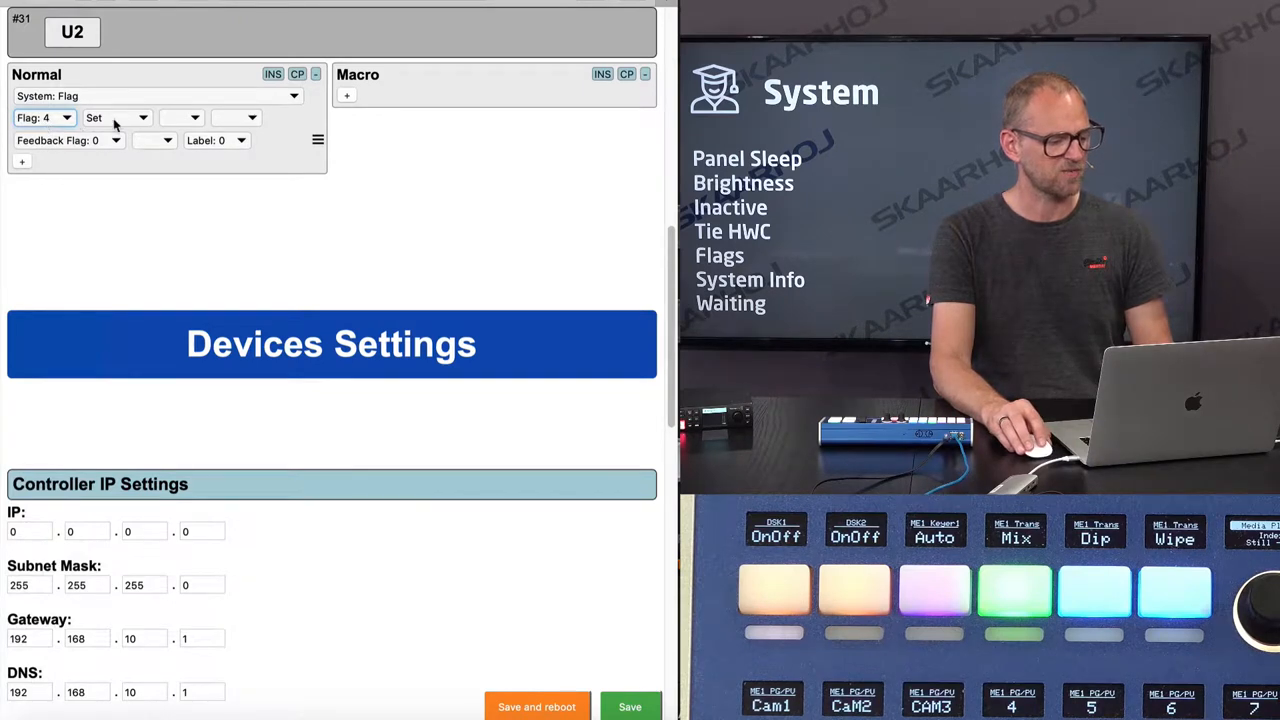
{"action": "left_click", "coordinate": [116, 116]}
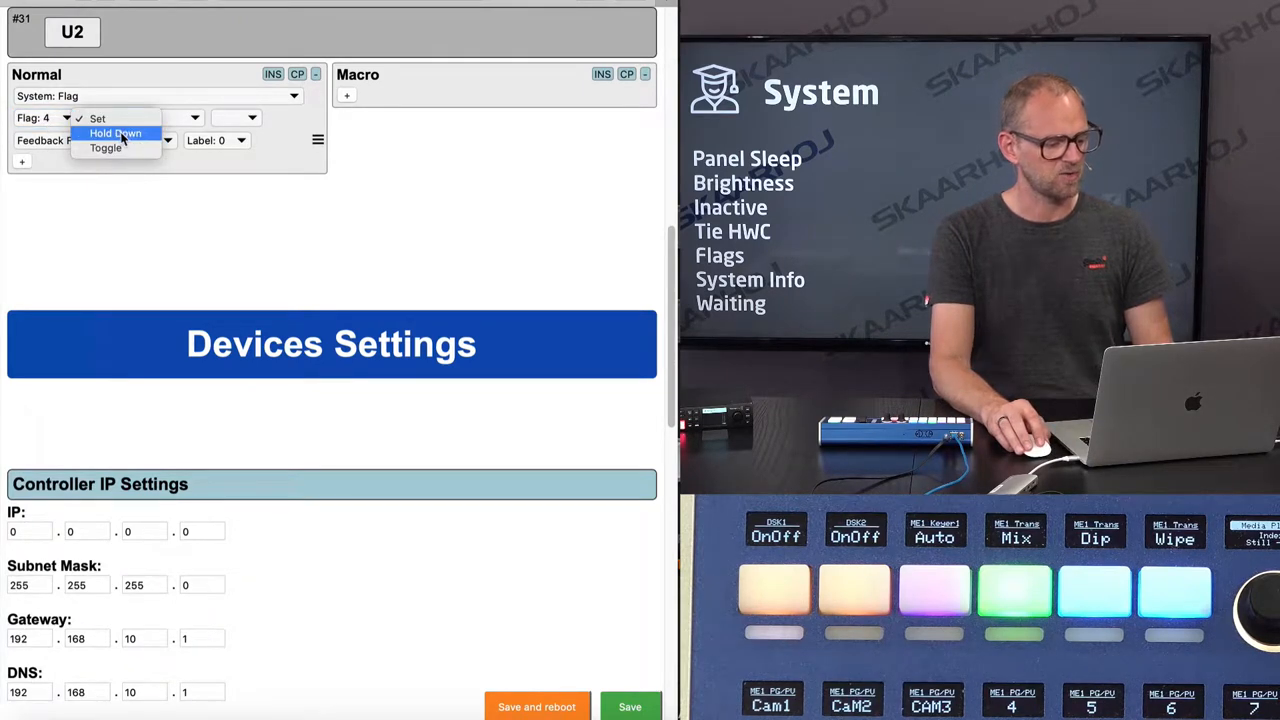
{"action": "left_click", "coordinate": [116, 132]}
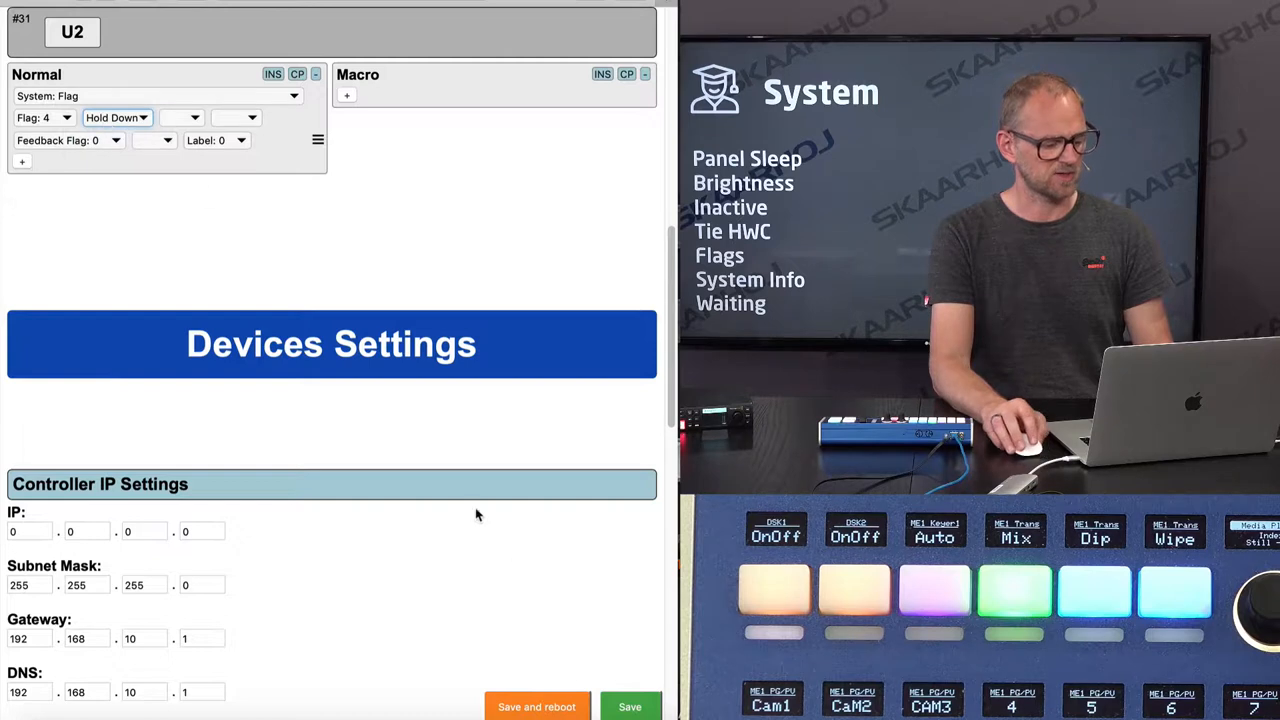
{"action": "mouse_move", "coordinate": [600, 336]}
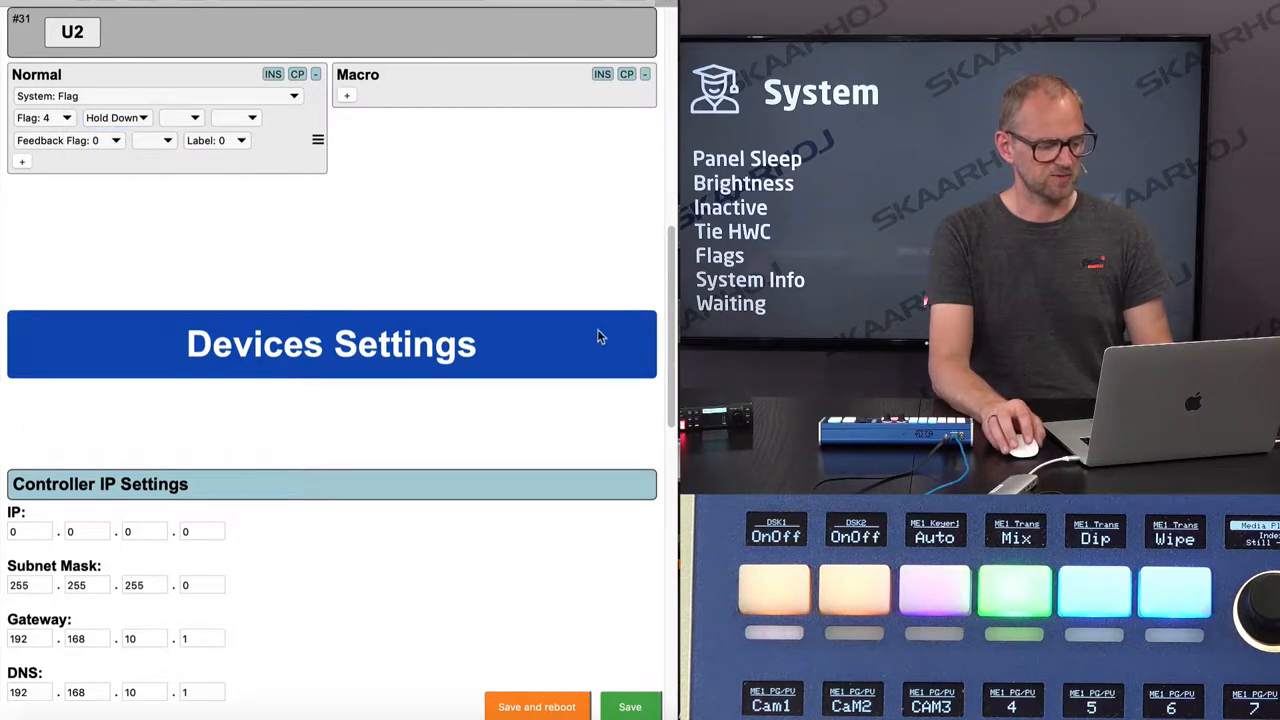
{"action": "scroll", "scroll_direction": "up", "scroll_amount": 3}
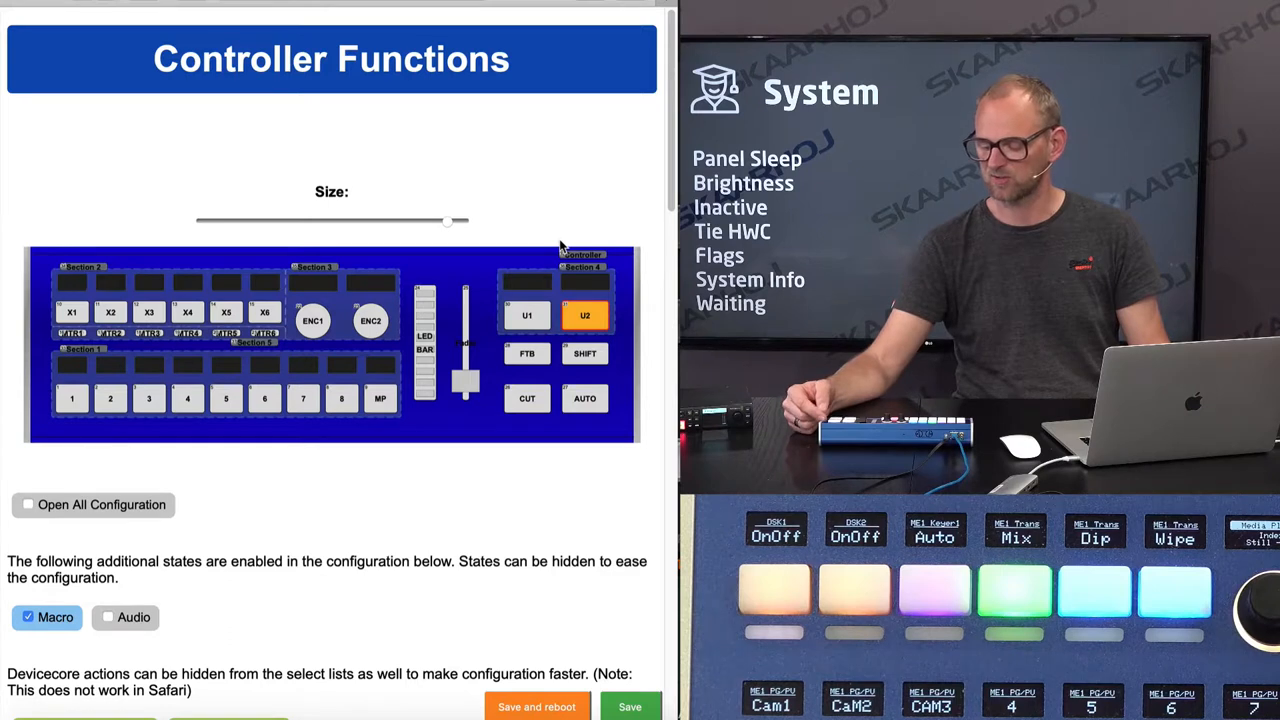
{"action": "mouse_move", "coordinate": [556, 248]}
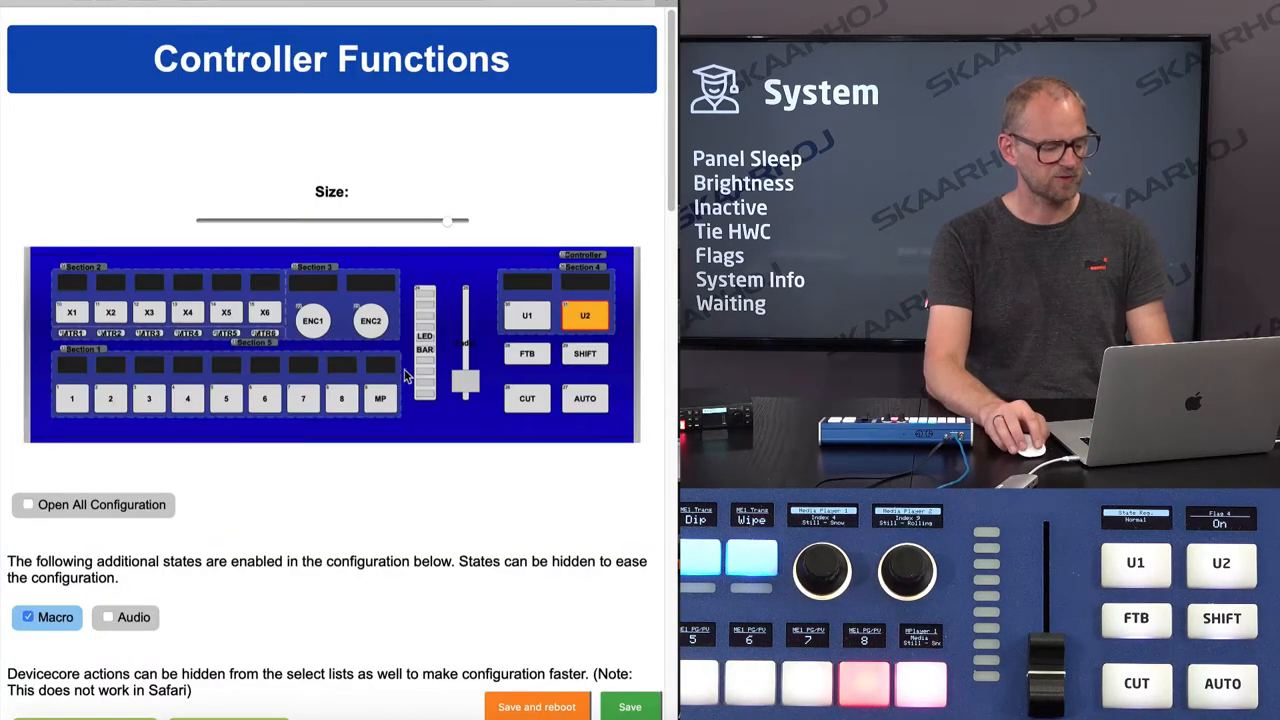
Step: Set the LED BAR's Normal action to BMD ATEM: Transition Pos and save
{"action": "scroll", "scroll_direction": "down", "scroll_amount": 3}
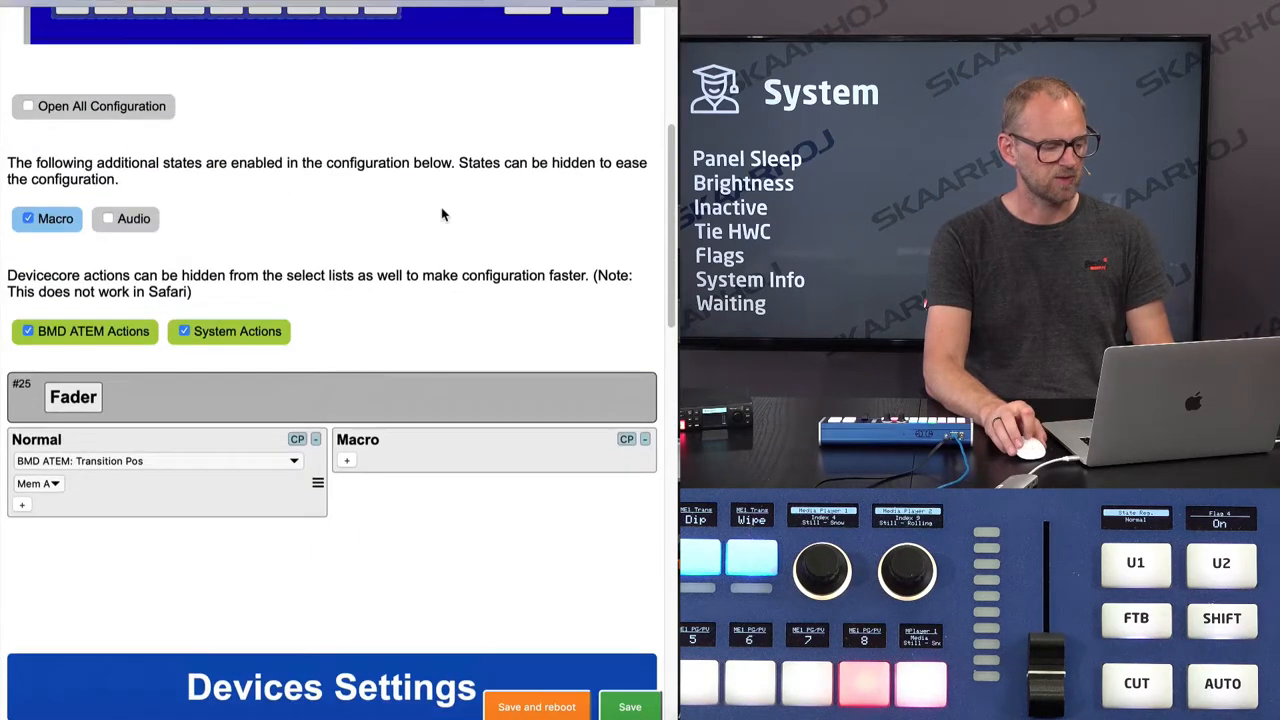
{"action": "scroll", "scroll_direction": "up", "scroll_amount": 3}
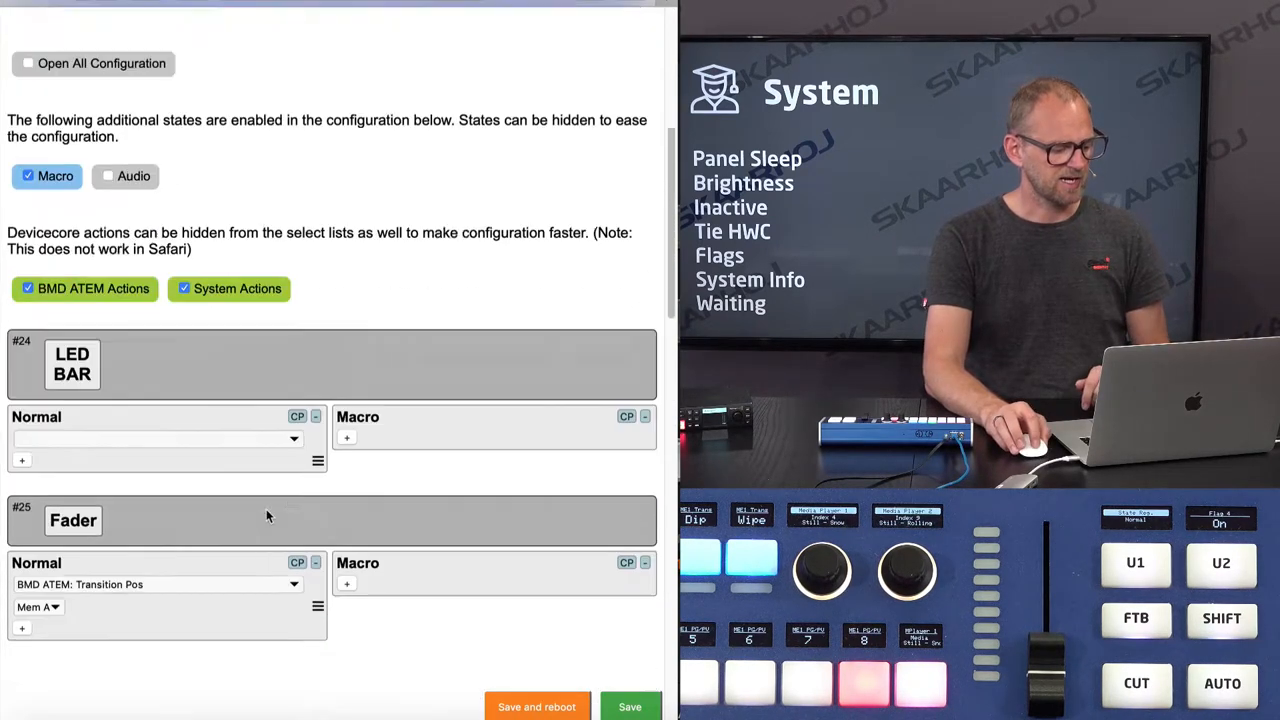
{"action": "scroll", "scroll_direction": "down", "scroll_amount": 3}
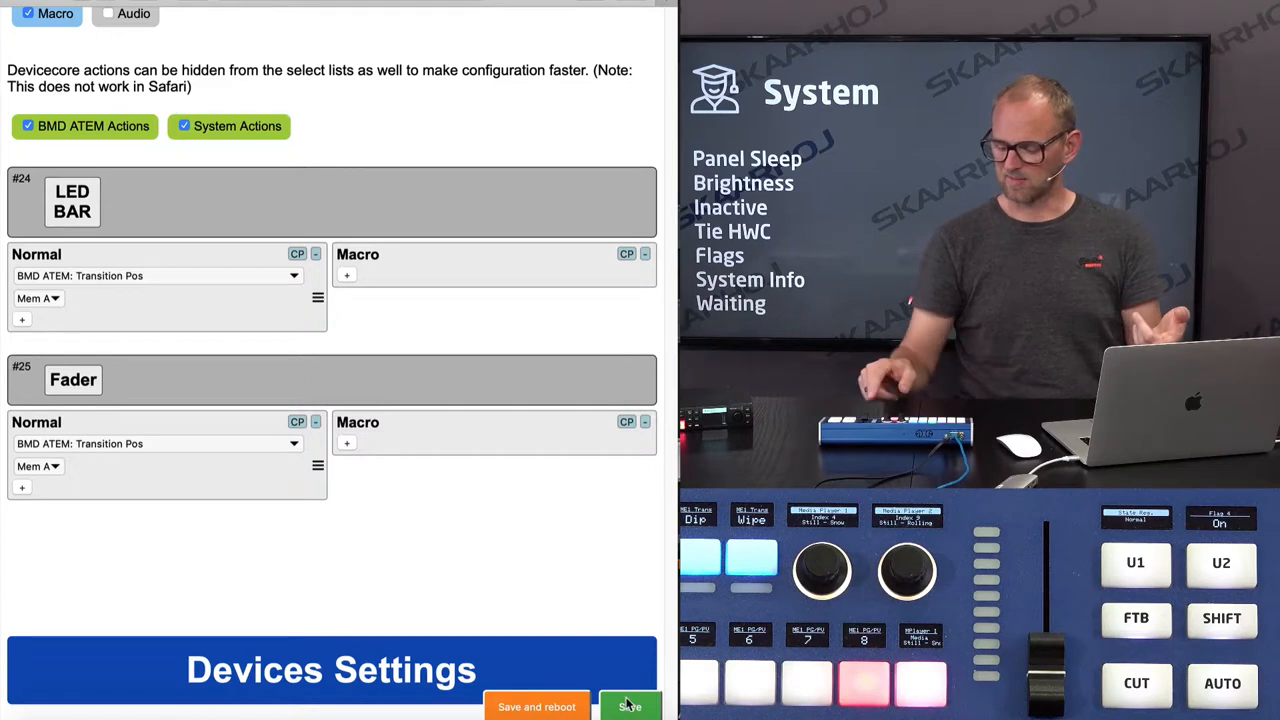
{"action": "scroll", "scroll_direction": "up", "scroll_amount": 3}
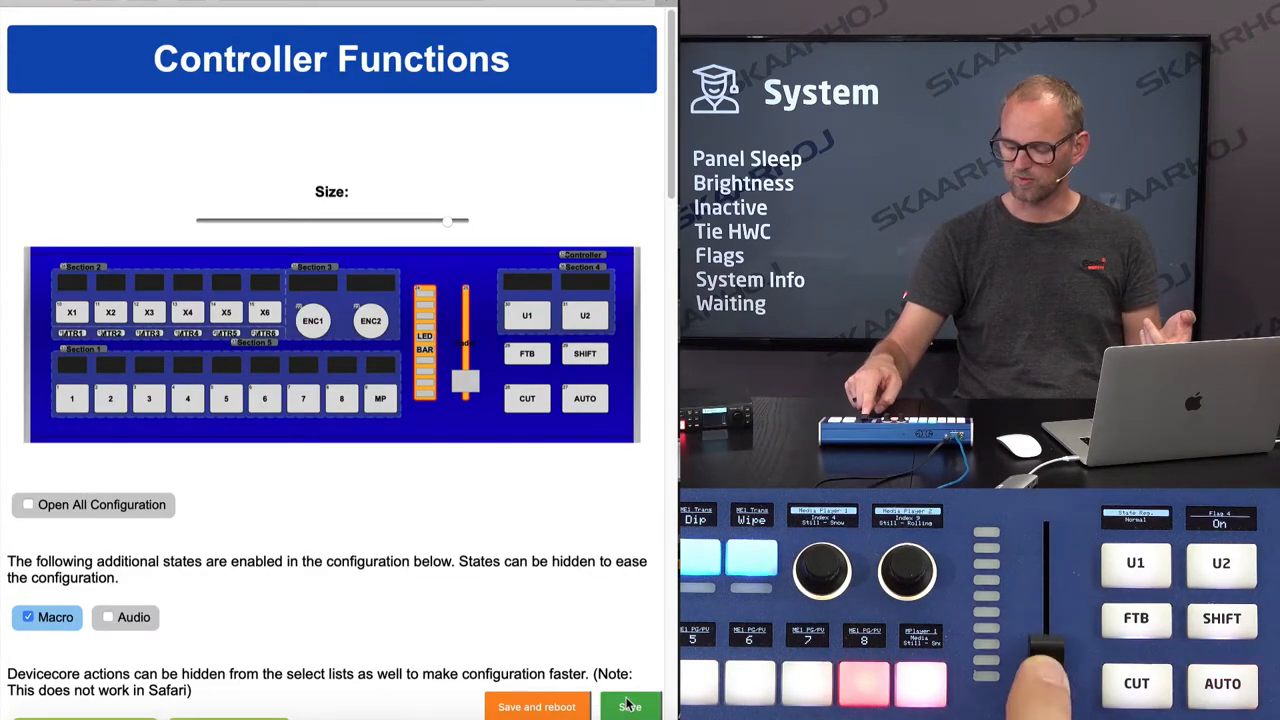
{"action": "scroll", "scroll_direction": "down", "scroll_amount": 3}
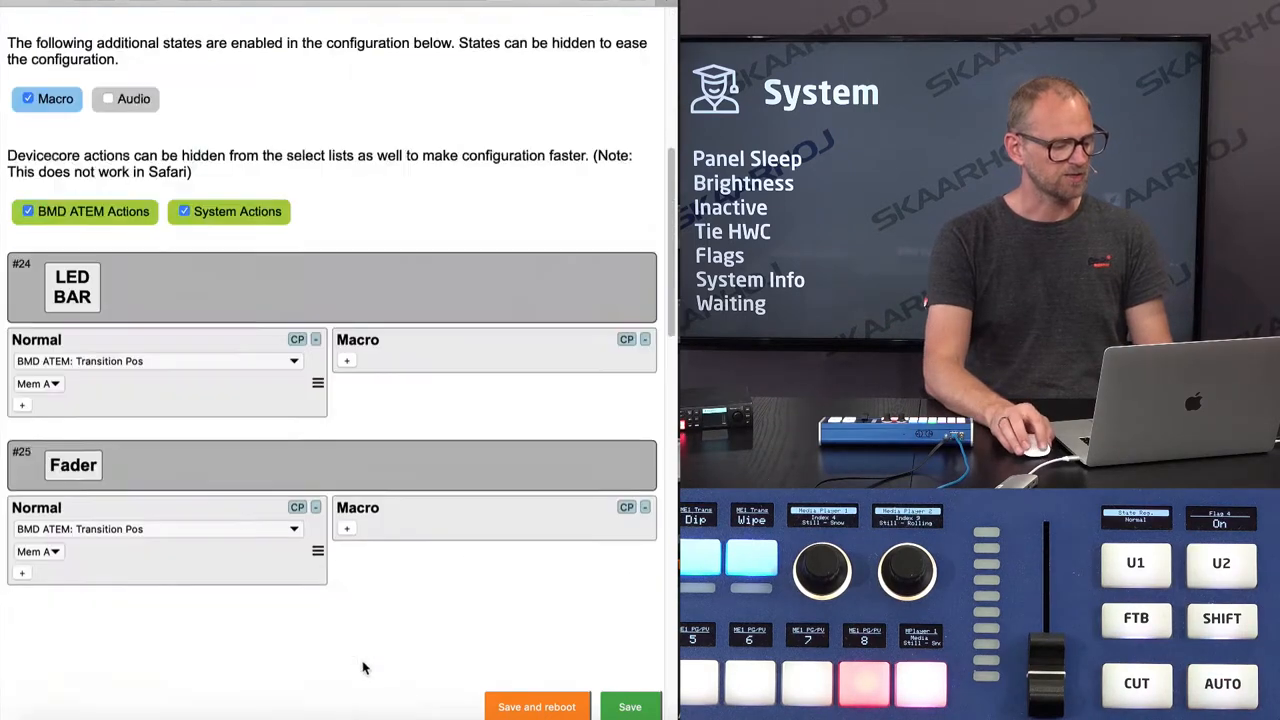
Step: Change the LED BAR action to System: Tie to HWC# 25 (the Fader) and save
{"action": "scroll", "scroll_direction": "down", "scroll_amount": 3}
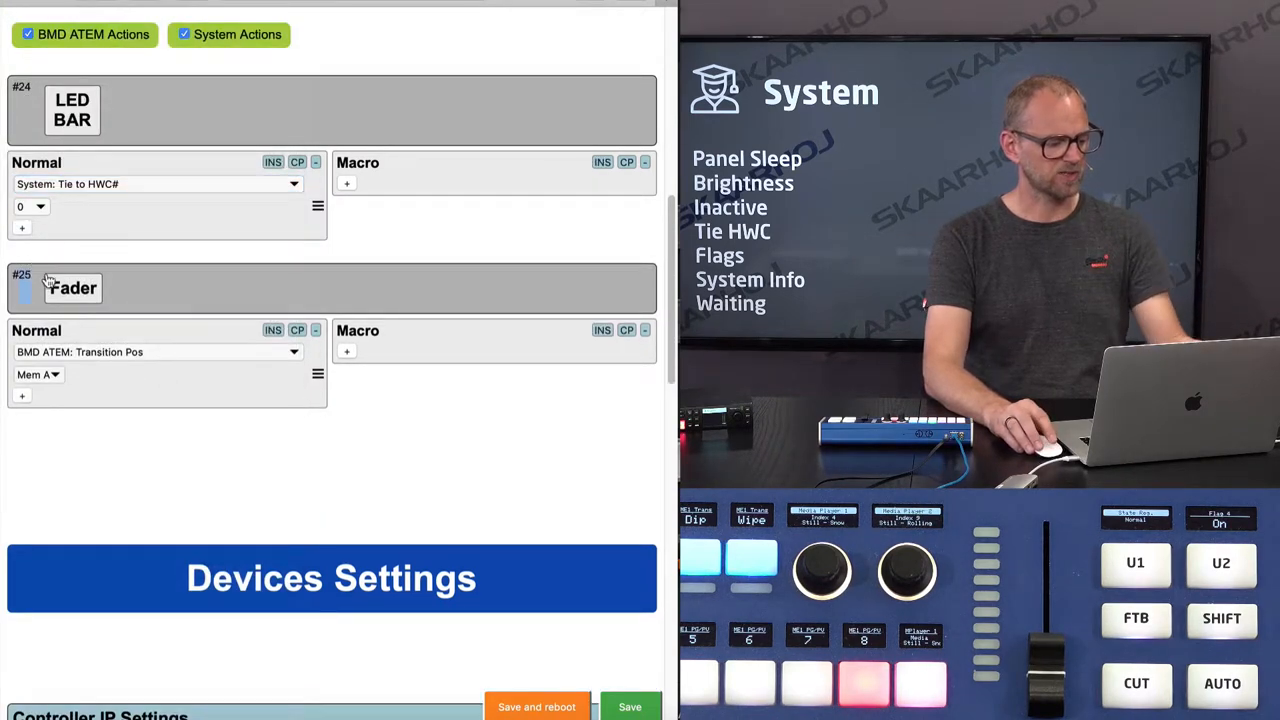
{"action": "left_click", "coordinate": [32, 206]}
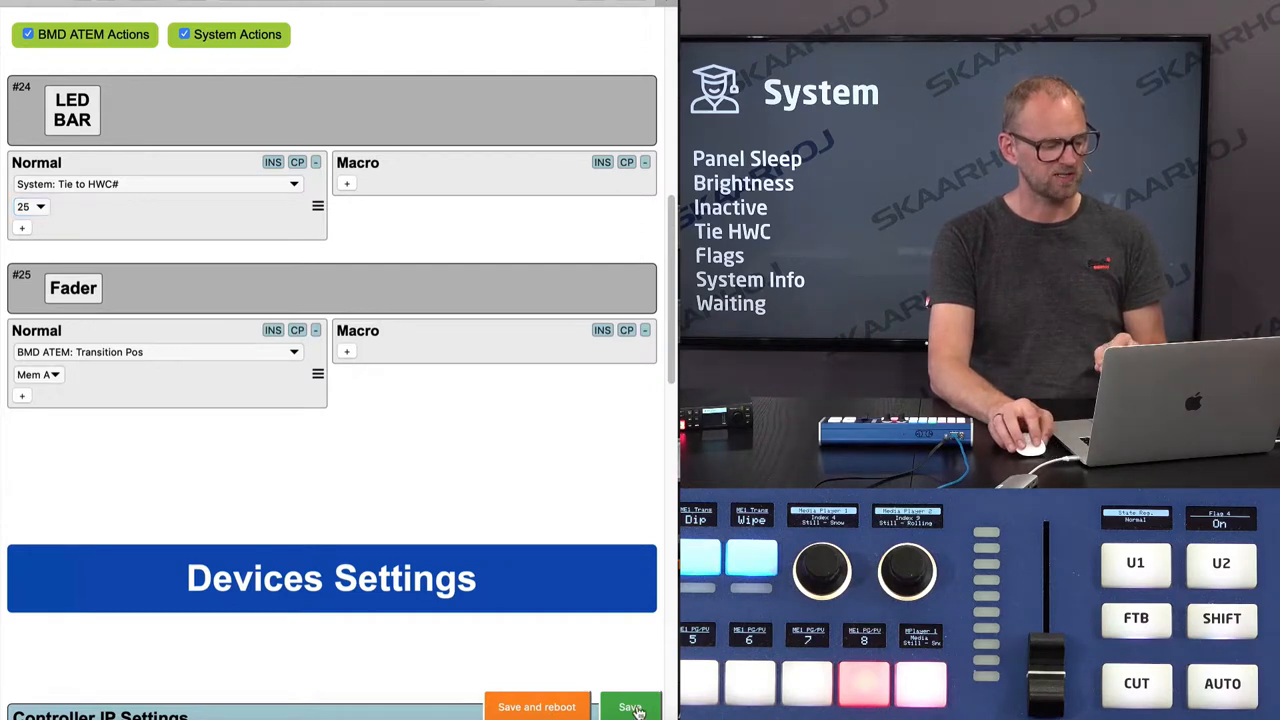
{"action": "scroll", "scroll_direction": "up", "scroll_amount": 3}
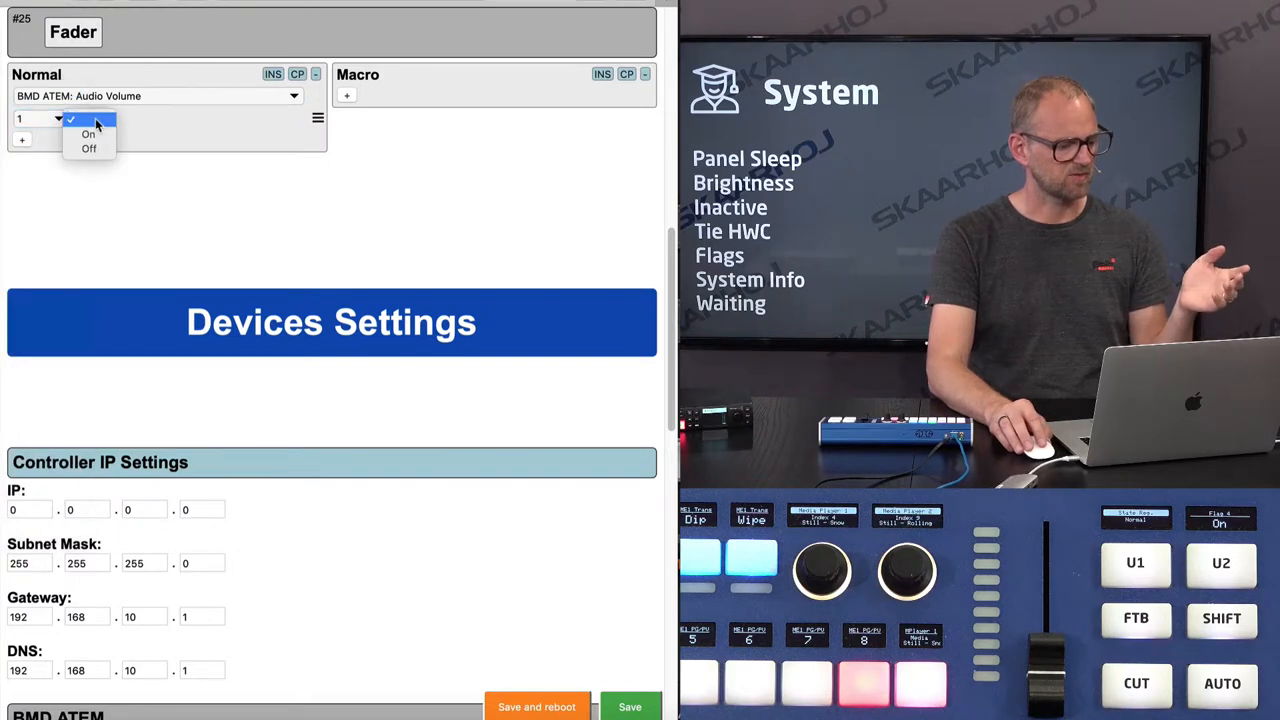
Step: Assign input 1 to the fader's BMD ATEM Audio Volume action
{"action": "left_click", "coordinate": [88, 132]}
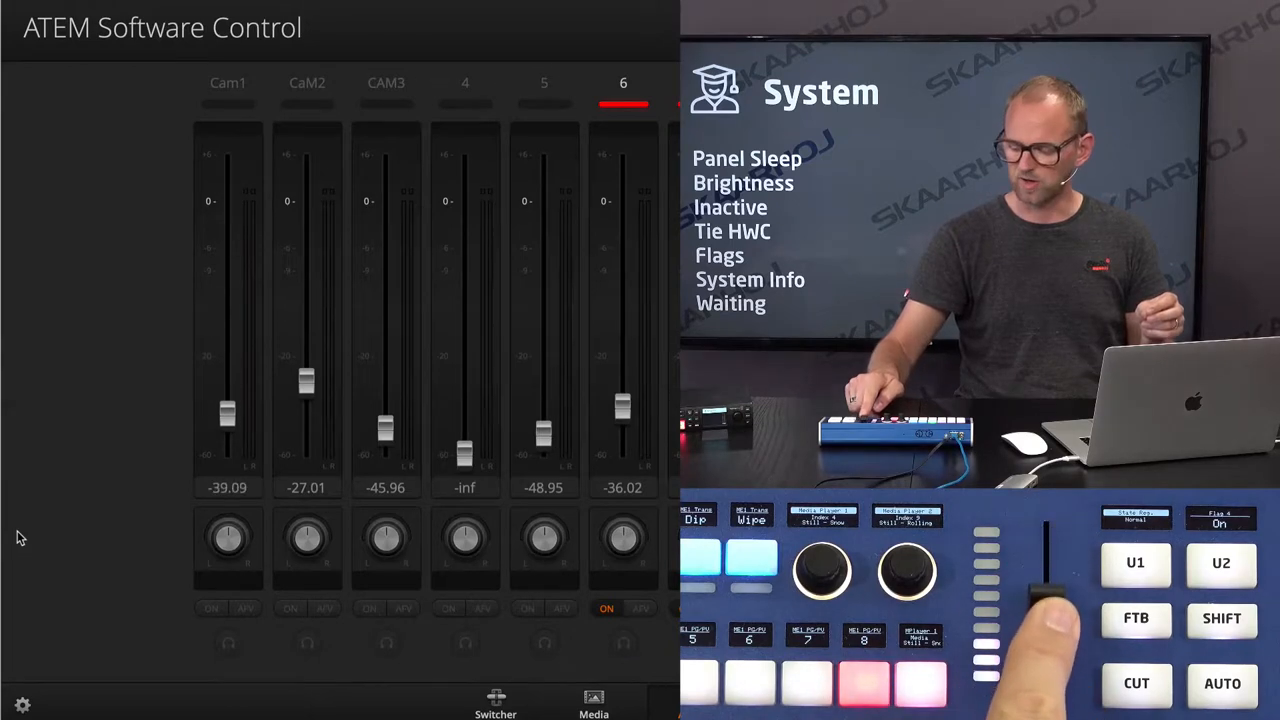
Step: Move the panel fader so Cam1's audio level rises to -3.31 dB
{"action": "left_click_drag", "start_coordinate": [228, 412], "coordinate": [228, 228]}
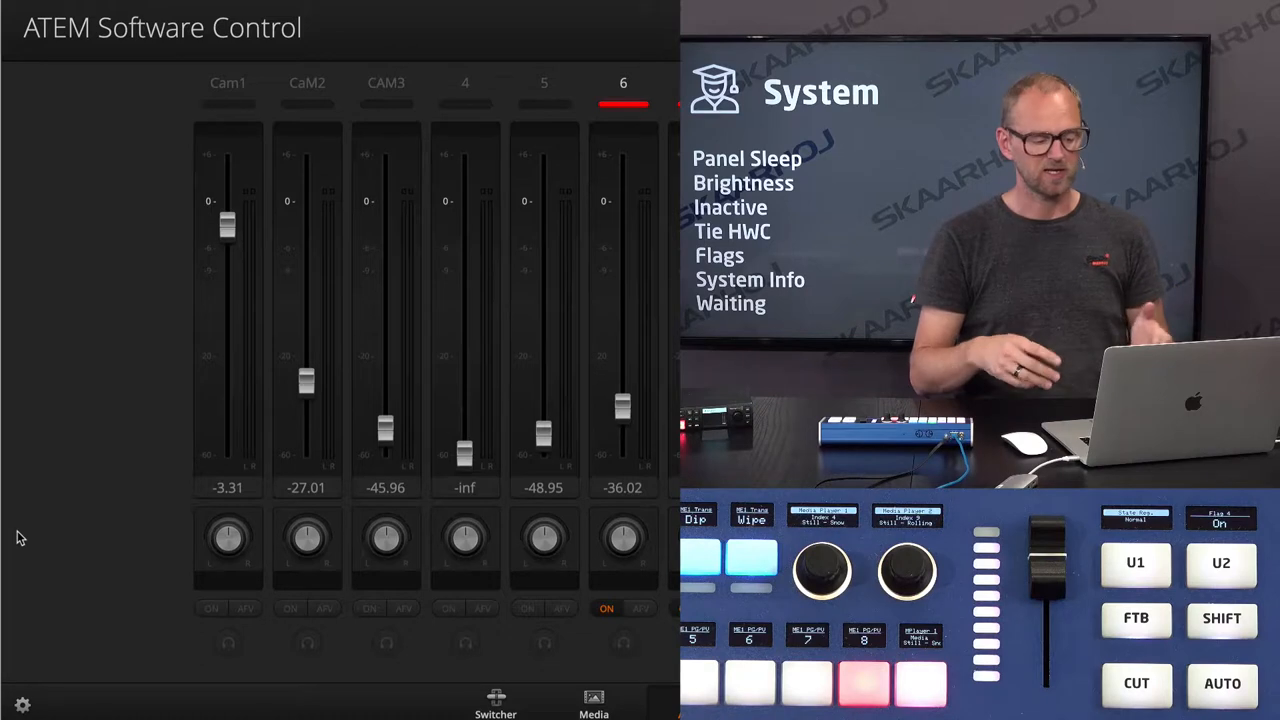
{"action": "left_click_drag", "start_coordinate": [228, 224], "coordinate": [228, 384]}
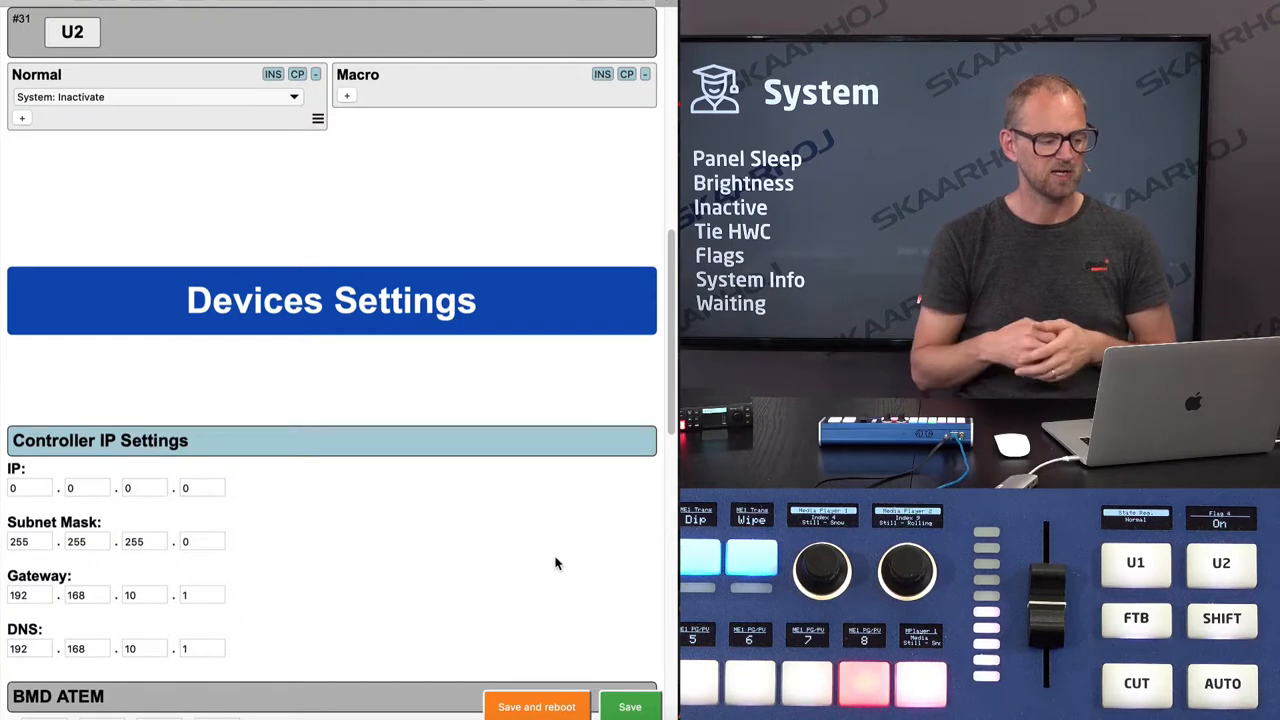
Step: Assign System: Inactivate as U2's Normal action
{"action": "scroll", "scroll_direction": "up", "scroll_amount": 3}
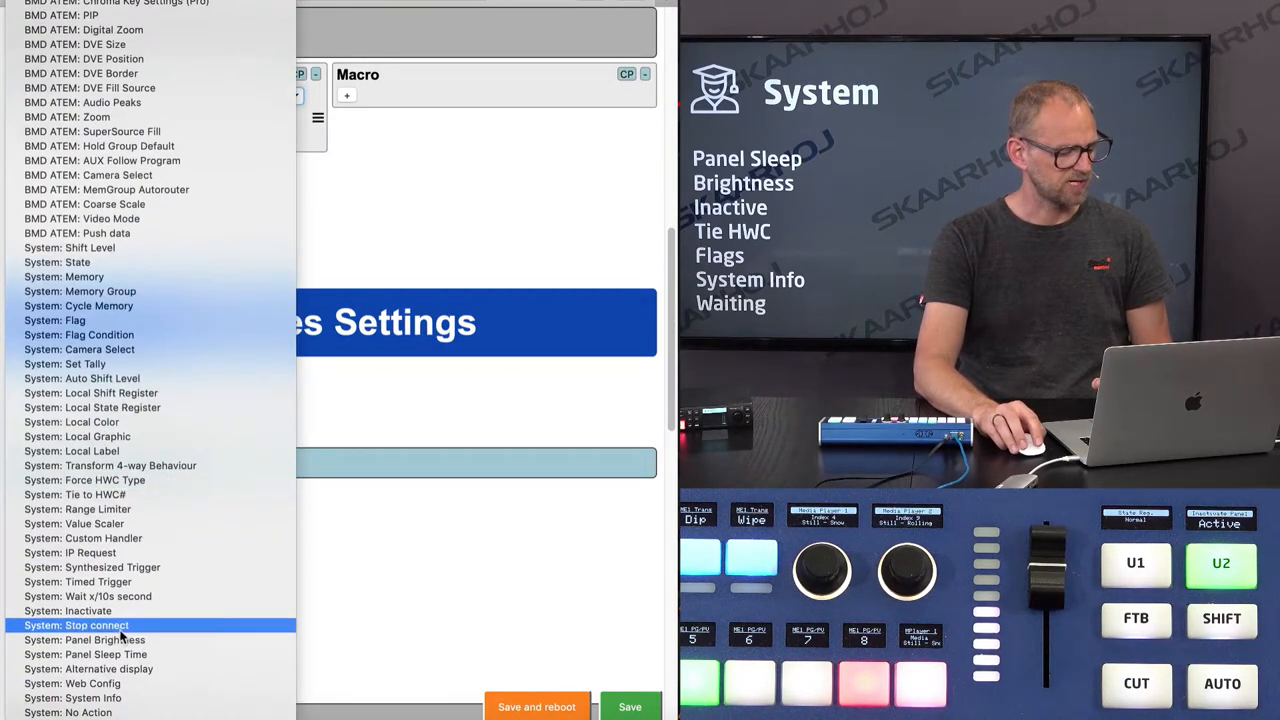
Step: Assign System: Panel Brightness to ENC2 and bring up its step values
{"action": "left_click", "coordinate": [84, 640]}
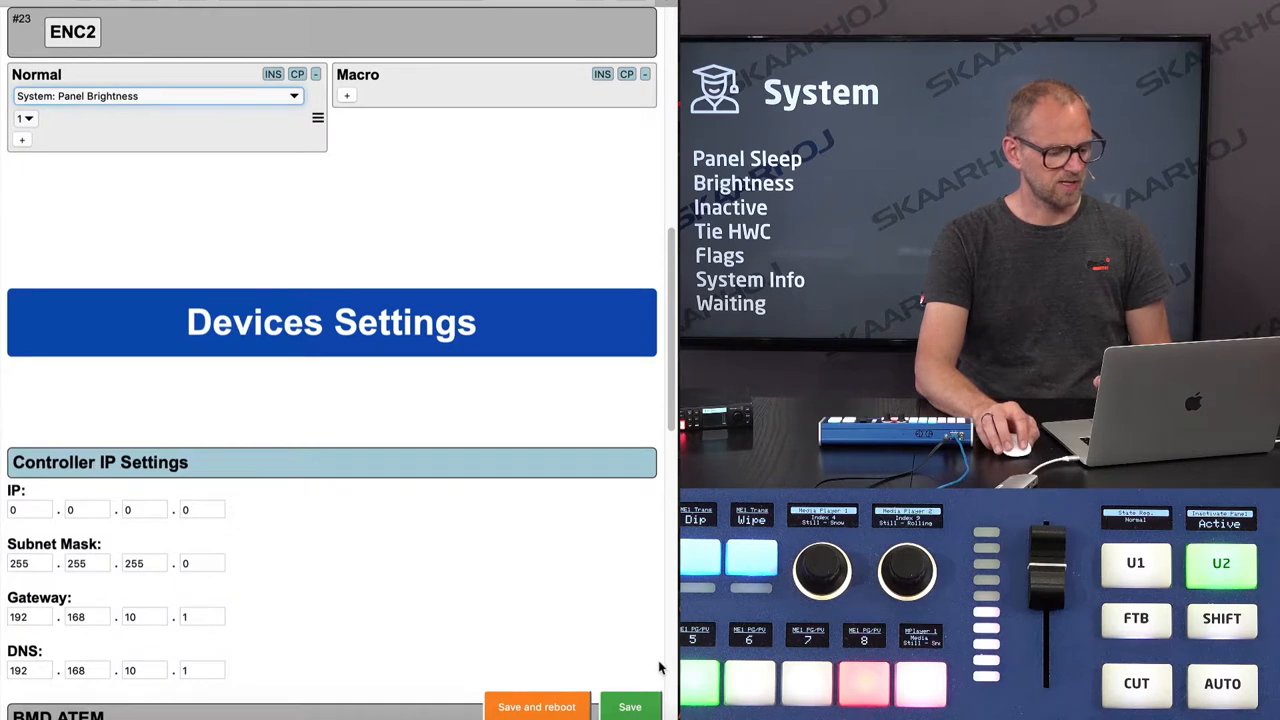
{"action": "left_click", "coordinate": [24, 118]}
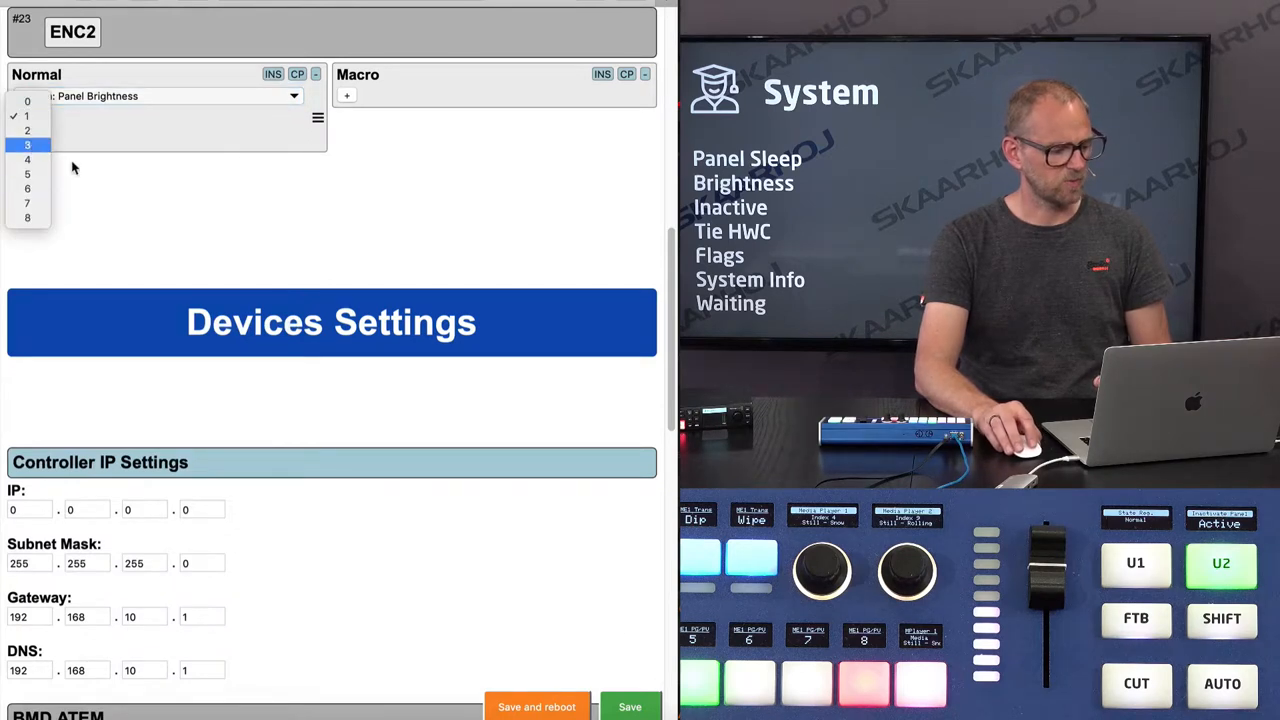
Step: Set ENC2's Panel Brightness step to 1 and save
{"action": "left_click", "coordinate": [28, 114]}
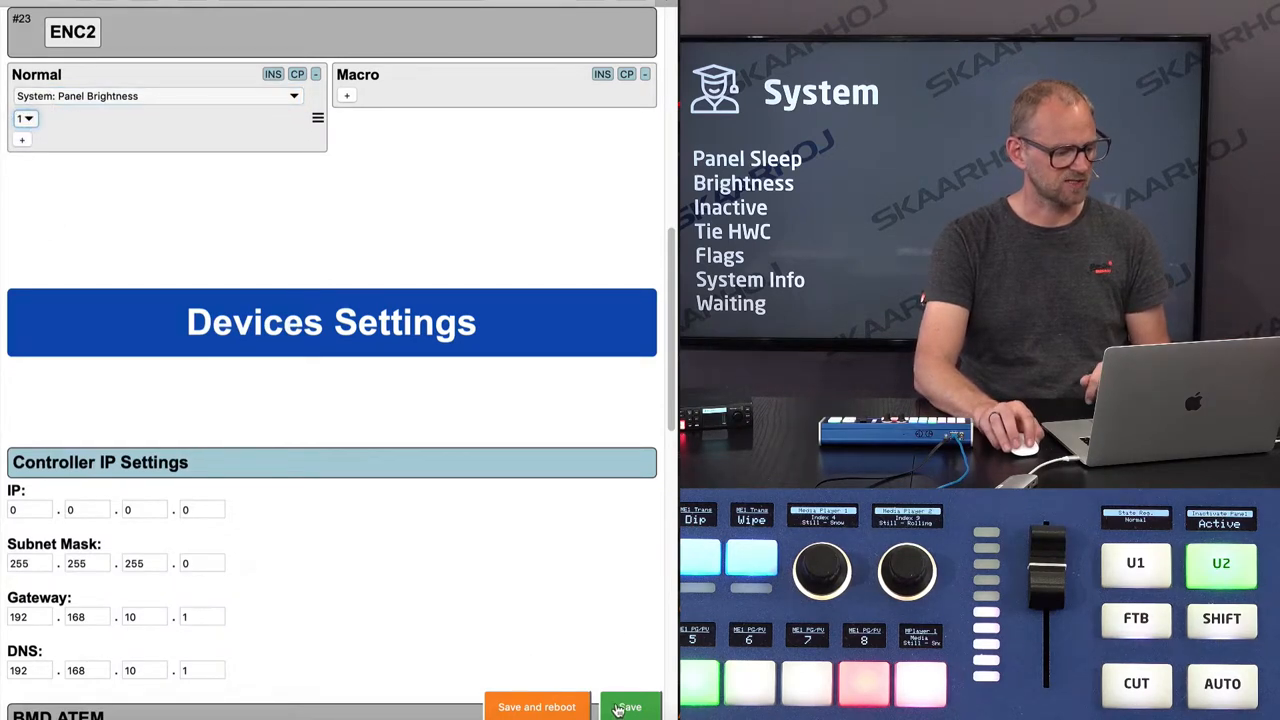
{"action": "scroll", "scroll_direction": "up", "scroll_amount": 3}
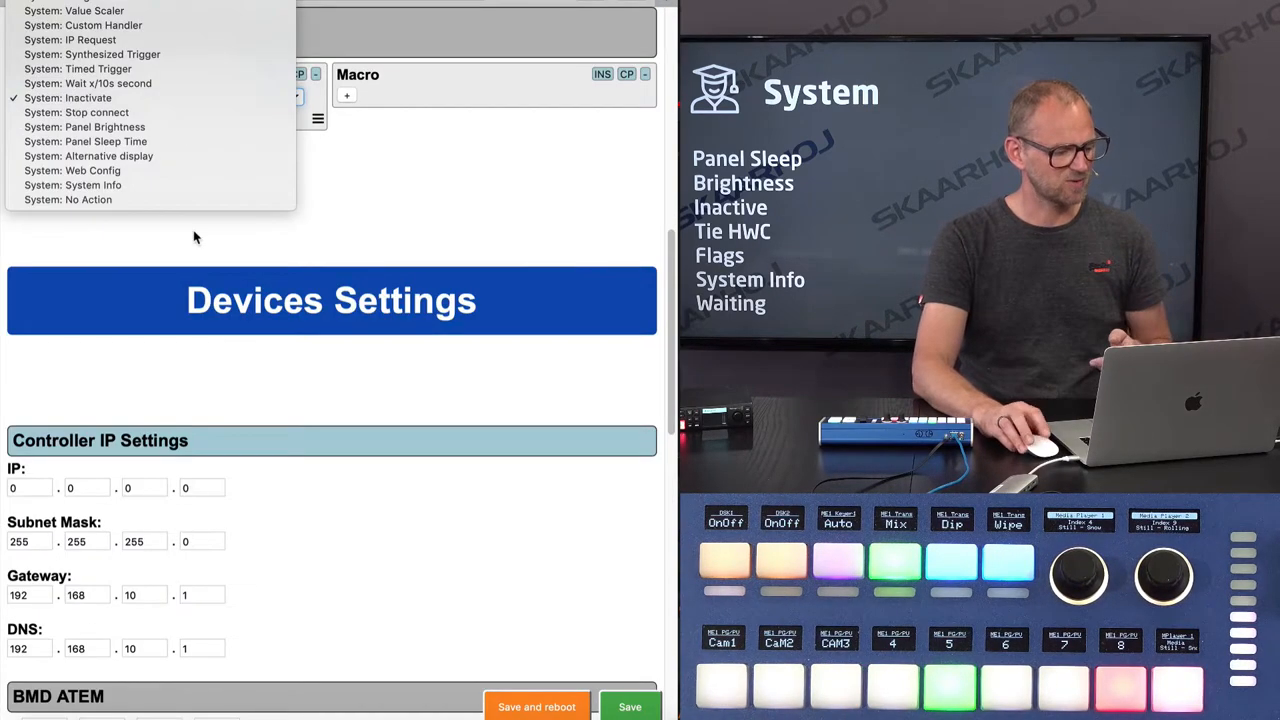
{"action": "left_click", "coordinate": [84, 126]}
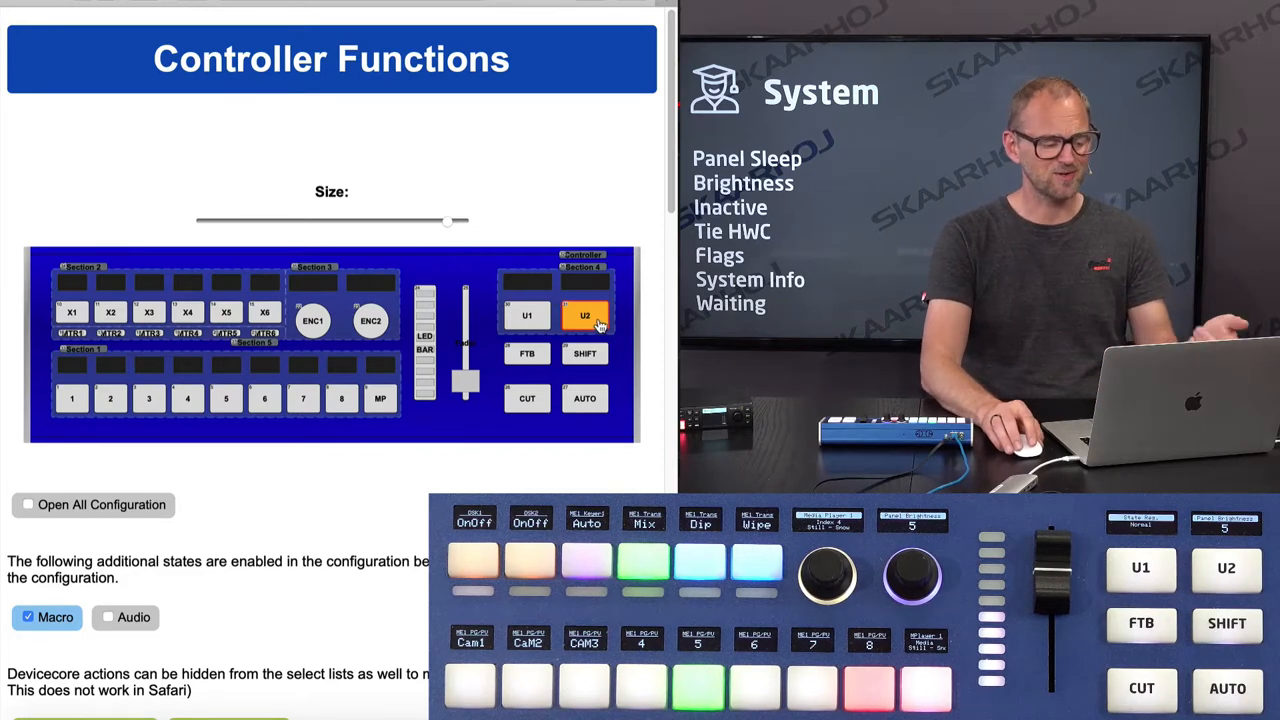
Step: Add System: Force HWC Type set to Pulsed as U2's first action
{"action": "scroll", "scroll_direction": "down", "scroll_amount": 3}
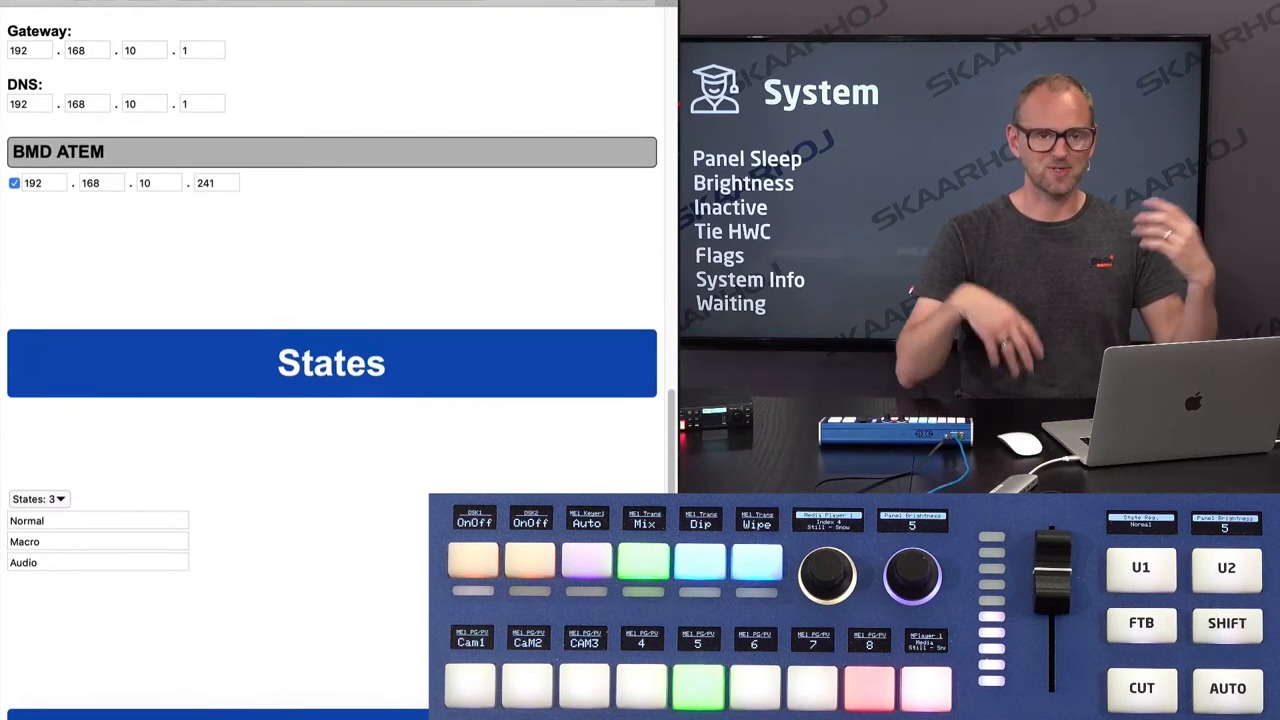
{"action": "scroll", "scroll_direction": "up", "scroll_amount": 3}
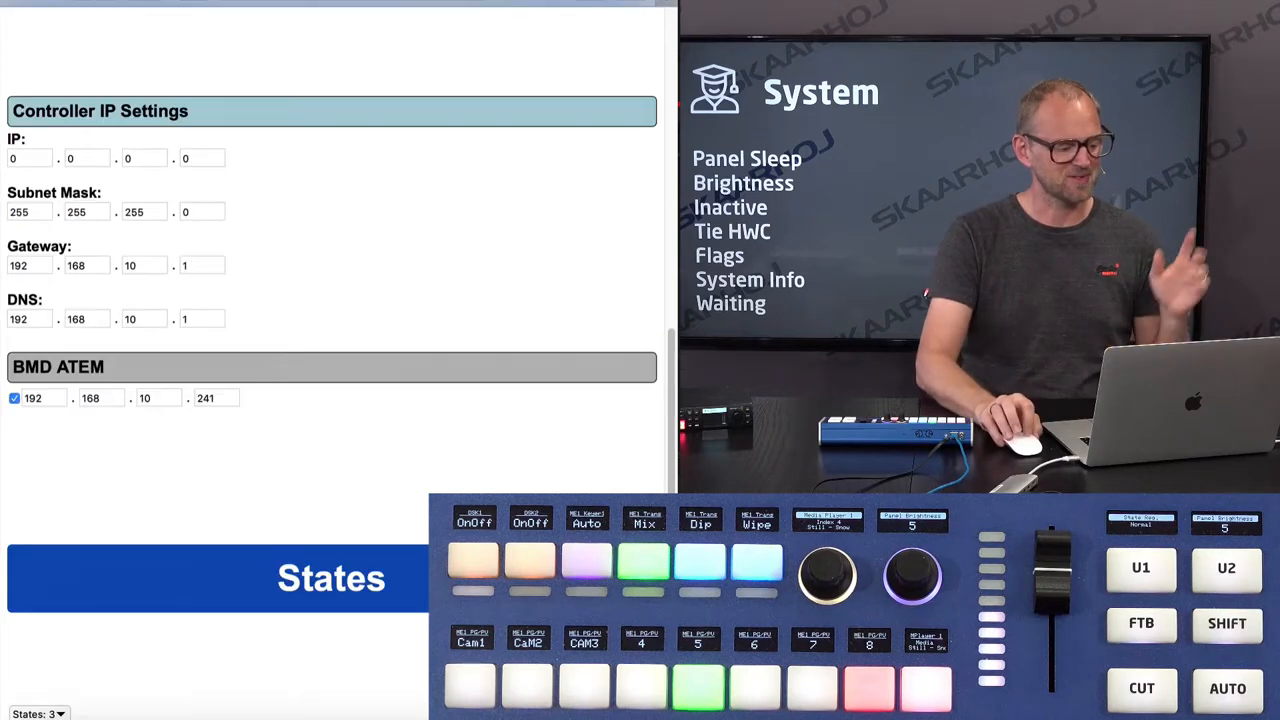
{"action": "scroll", "scroll_direction": "up", "scroll_amount": 3}
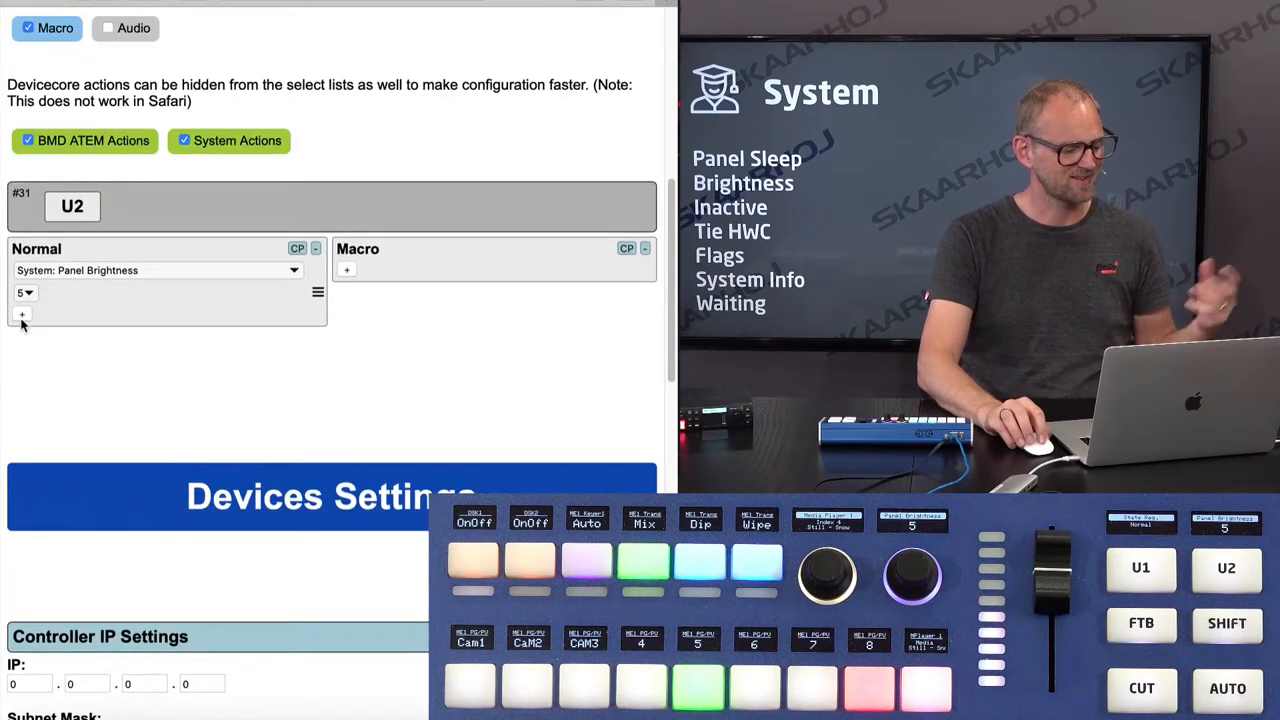
{"action": "left_click", "coordinate": [156, 270]}
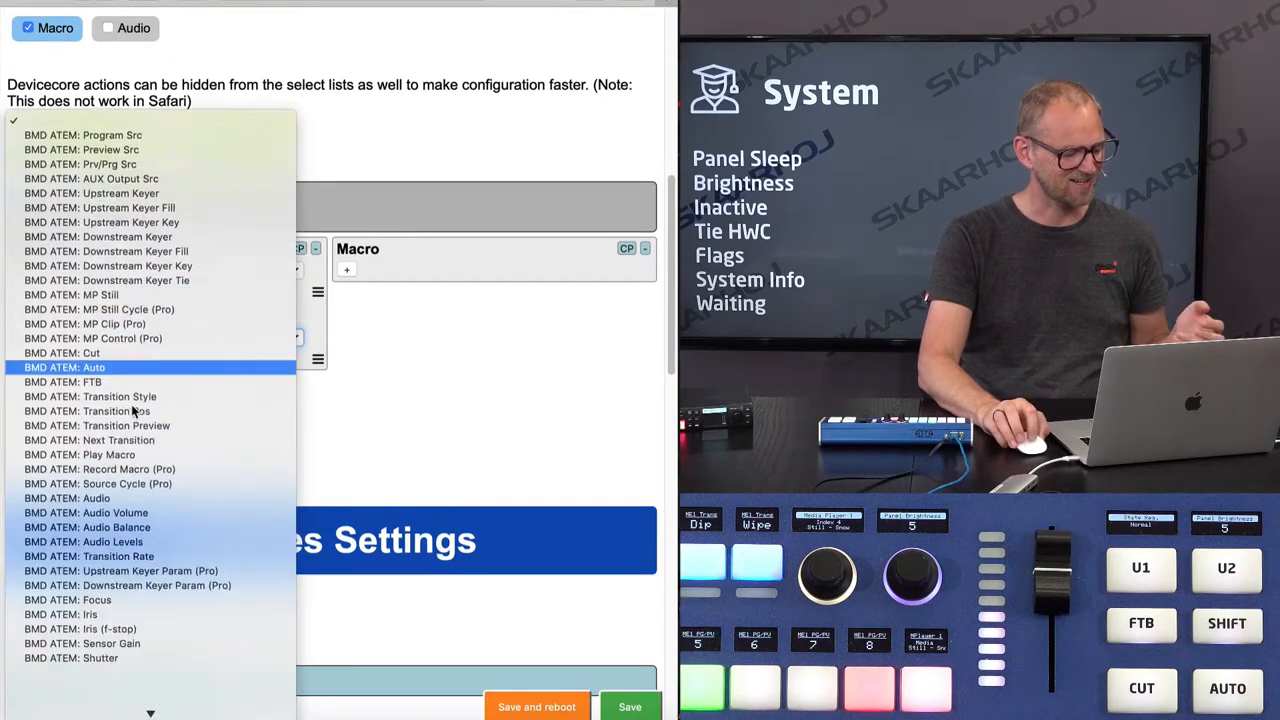
{"action": "scroll", "scroll_direction": "down", "scroll_amount": 3}
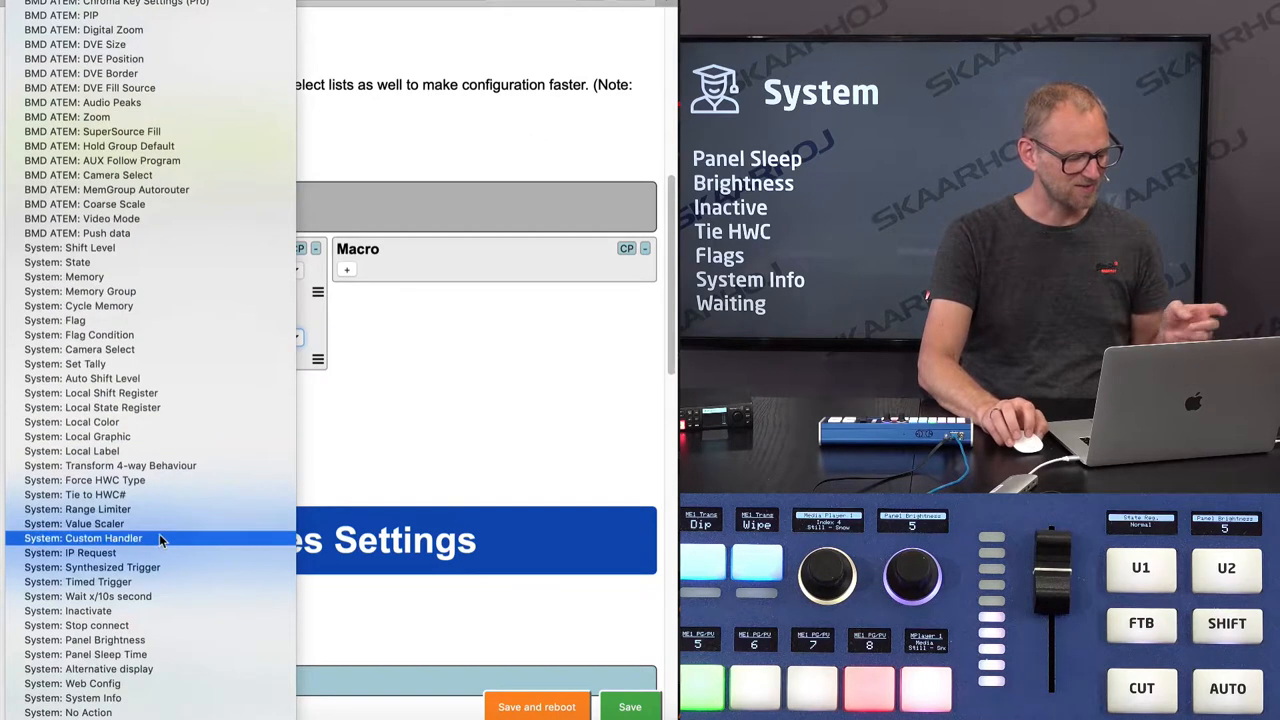
{"action": "left_click", "coordinate": [110, 480]}
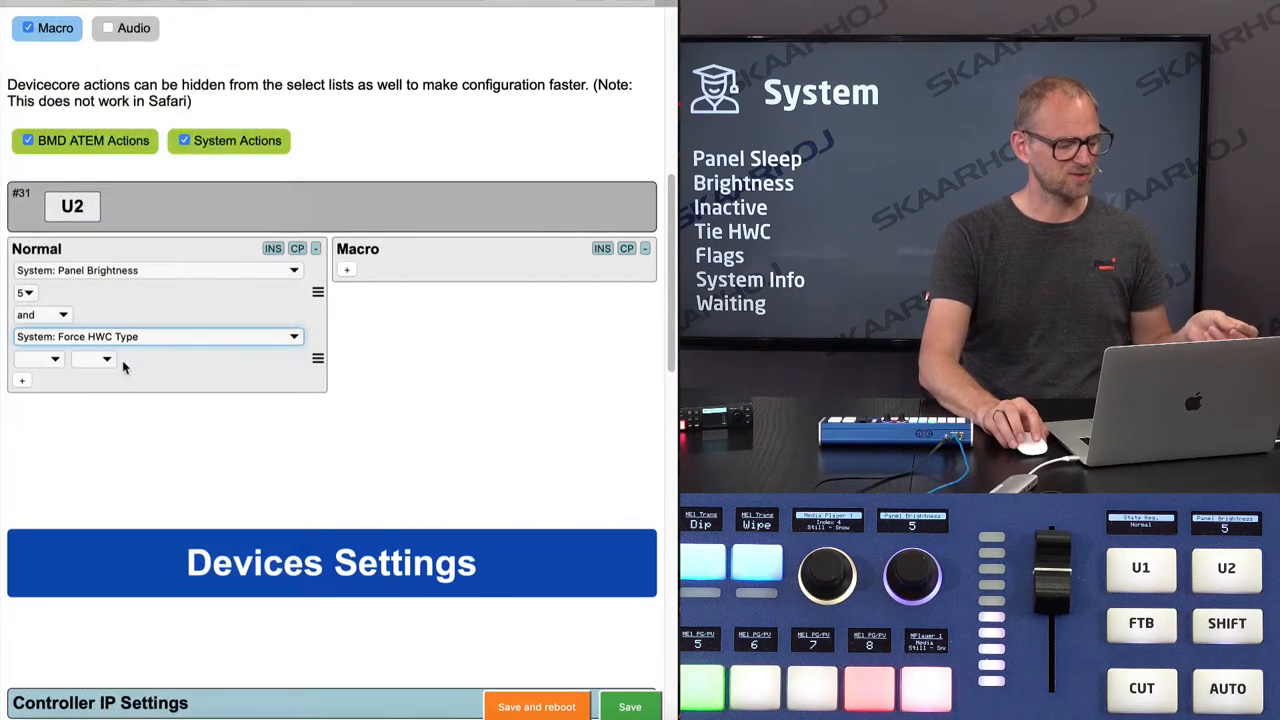
{"action": "left_click", "coordinate": [38, 360]}
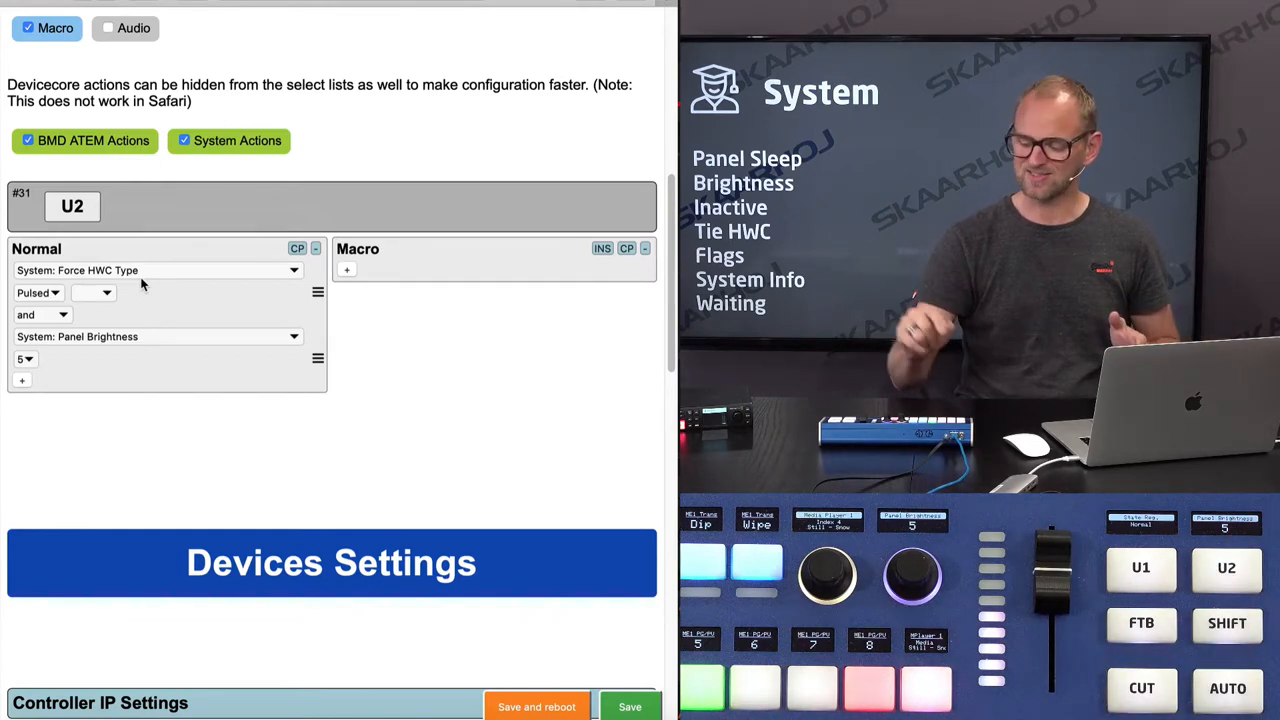
{"action": "mouse_move", "coordinate": [132, 294]}
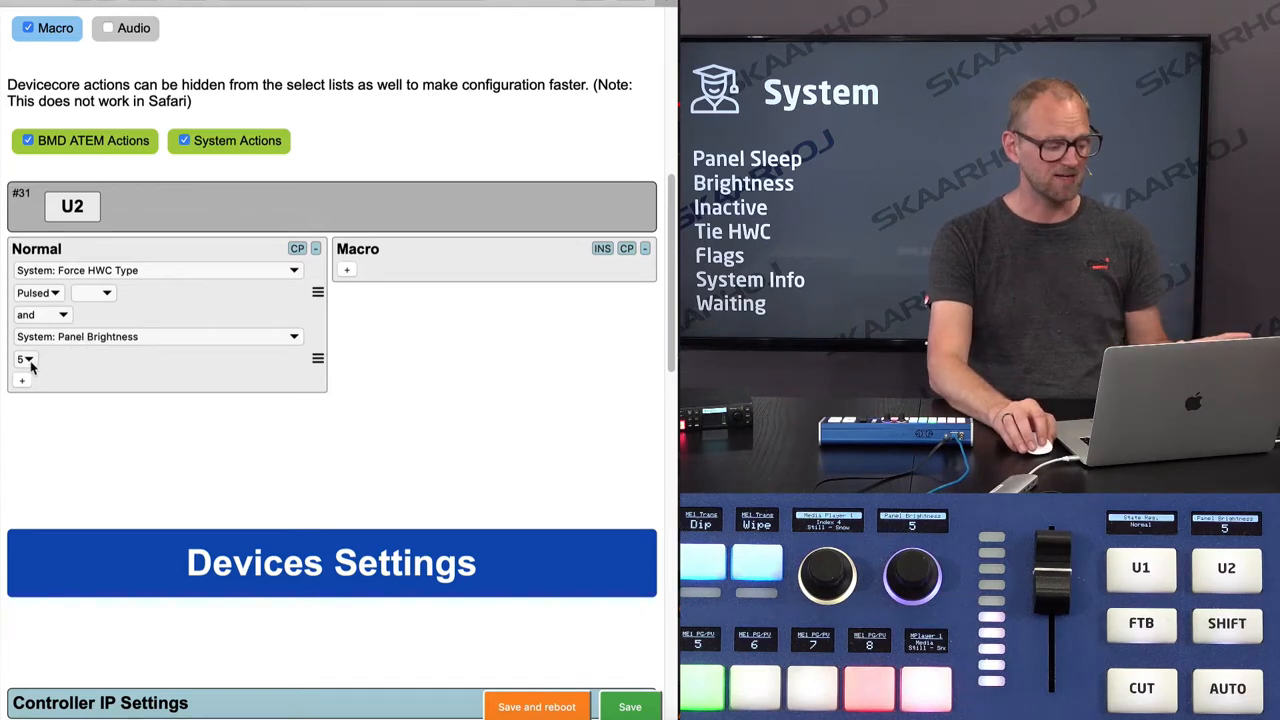
Step: Keep U2's Panel Brightness action at level 5
{"action": "left_click", "coordinate": [24, 360]}
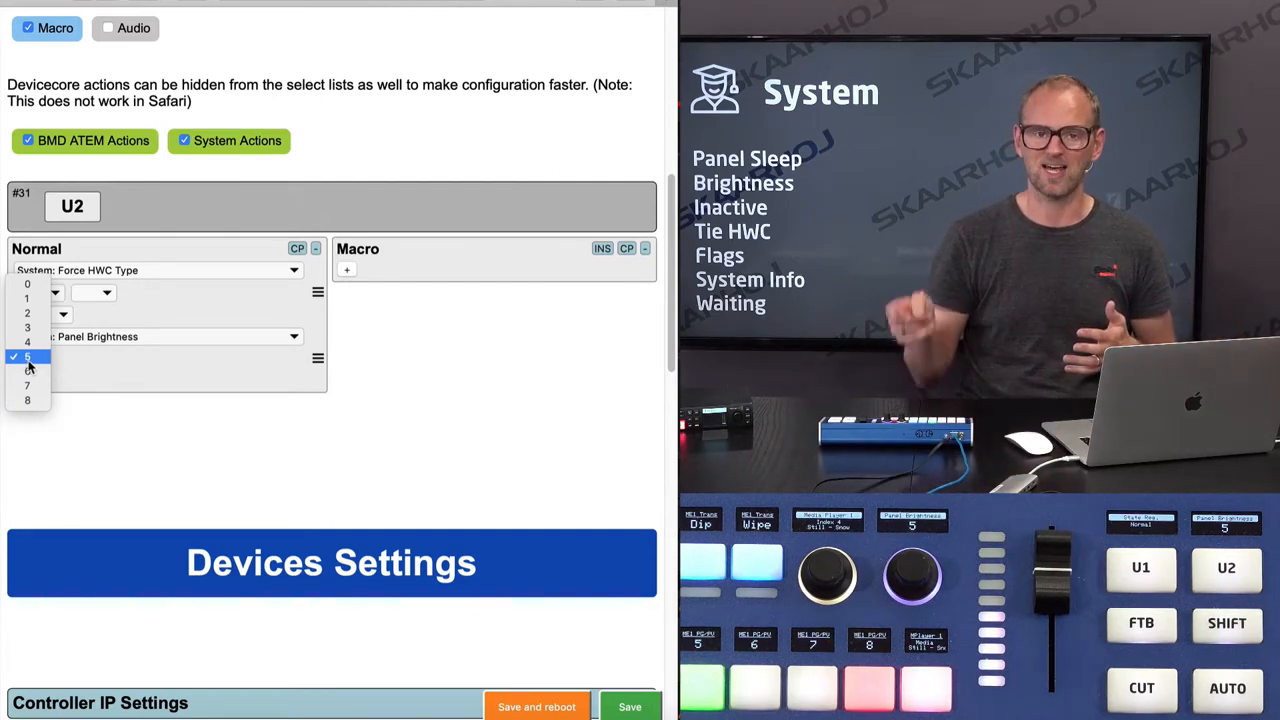
{"action": "left_click", "coordinate": [28, 356]}
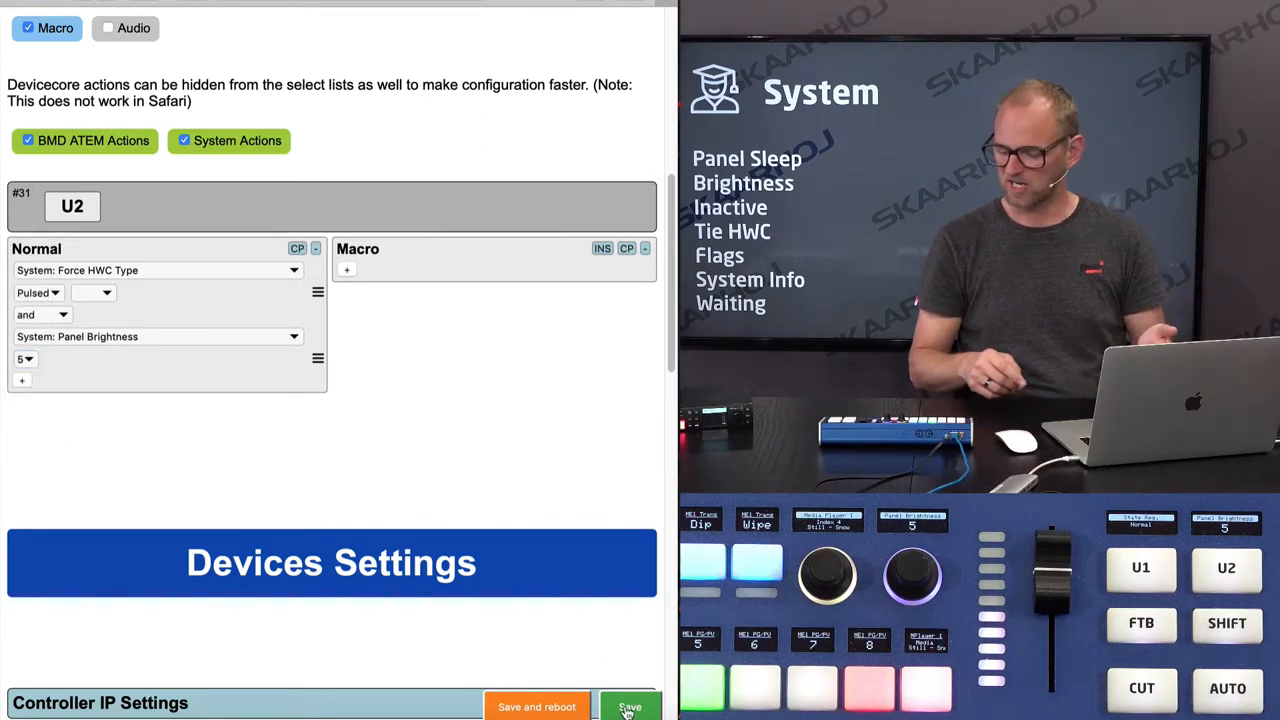
{"action": "scroll", "scroll_direction": "up", "scroll_amount": 3}
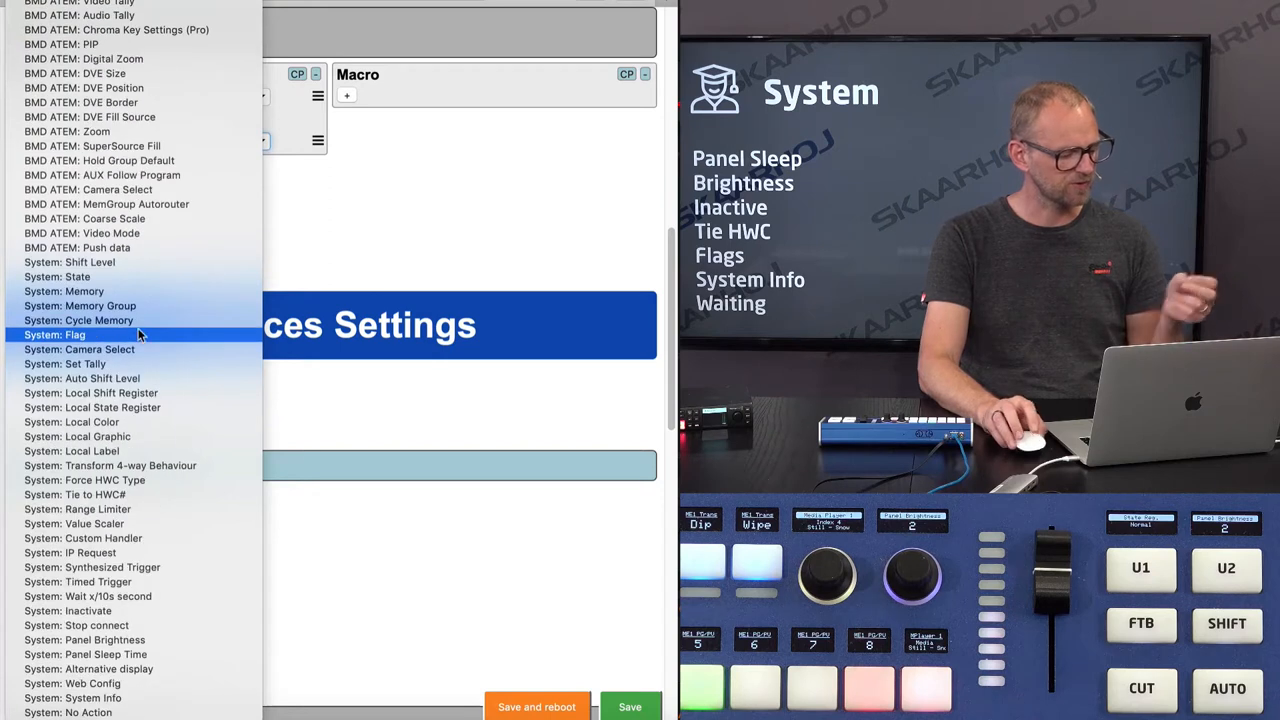
{"action": "mouse_move", "coordinate": [124, 660]}
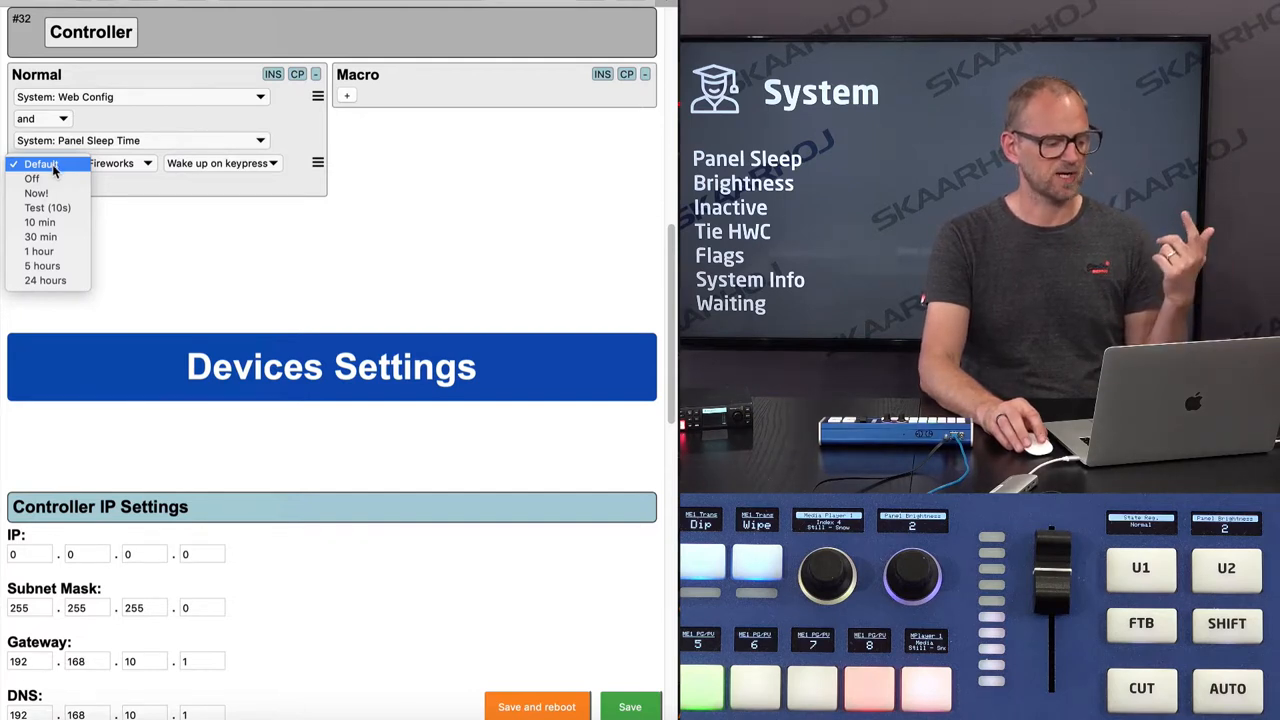
Step: Set Panel Sleep Time to Test (10s), Fireworks, waking up on keypress
{"action": "left_click", "coordinate": [48, 206]}
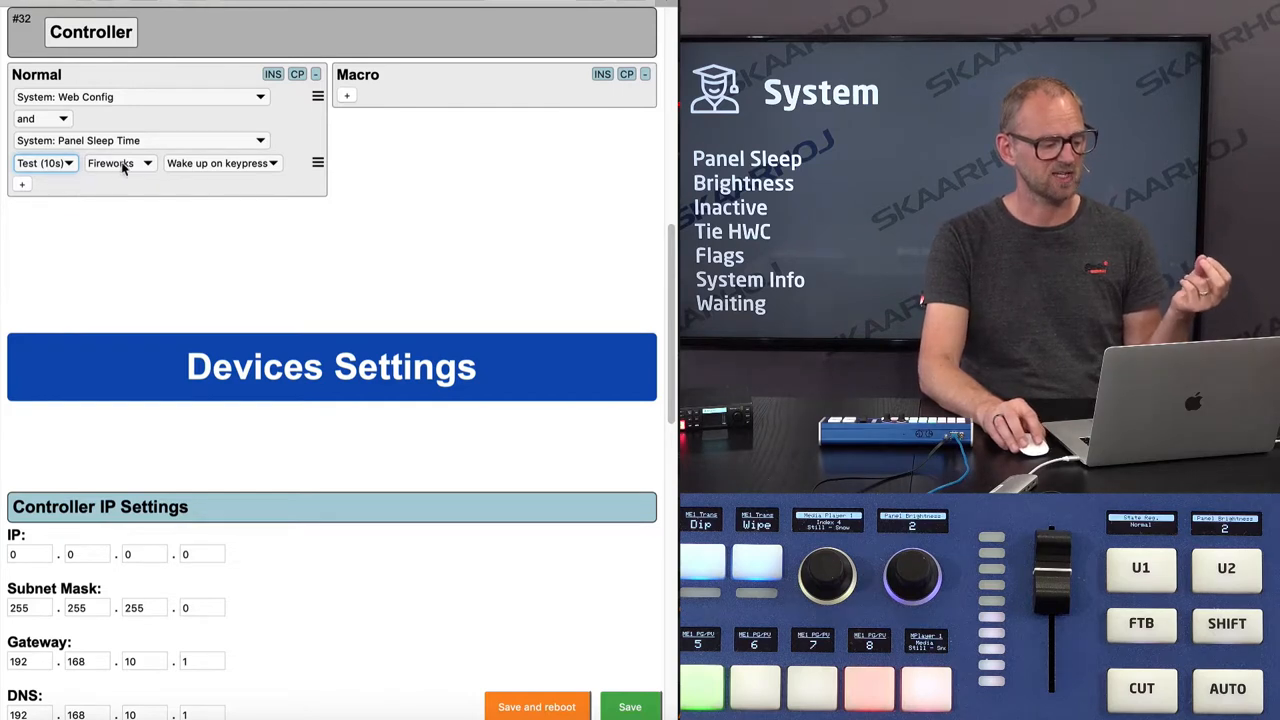
{"action": "left_click", "coordinate": [116, 164]}
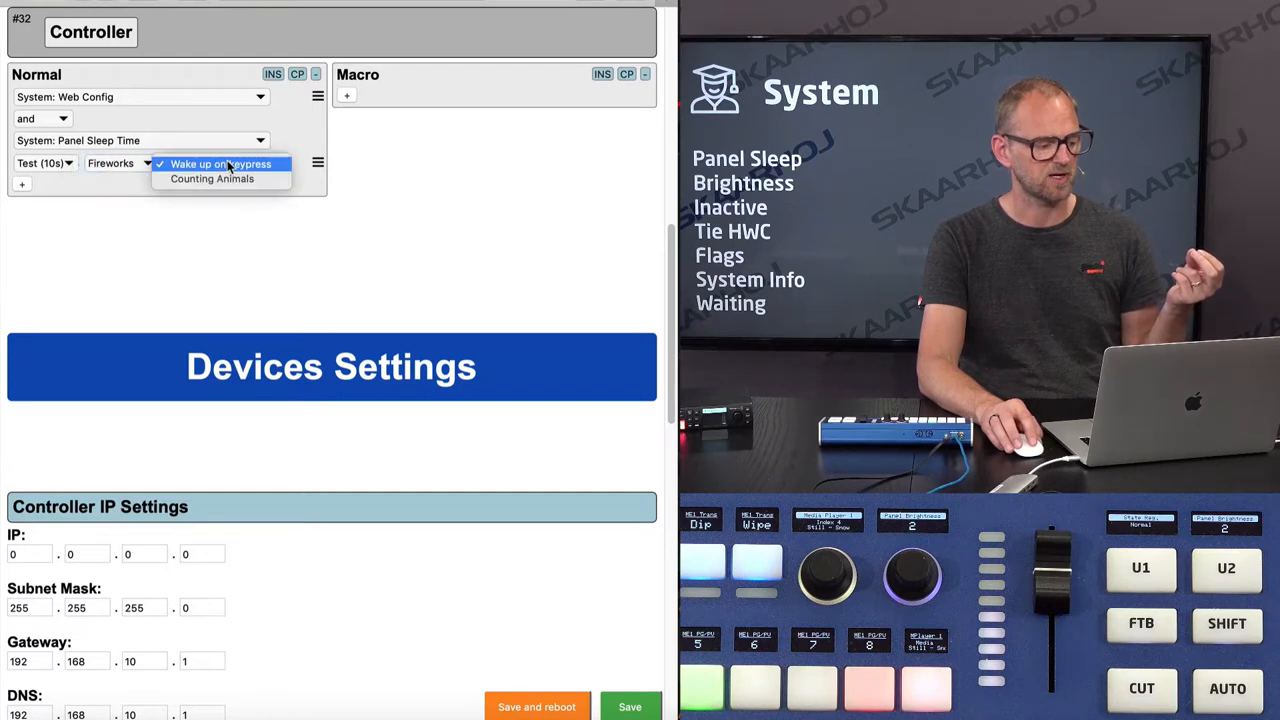
{"action": "mouse_move", "coordinate": [126, 168]}
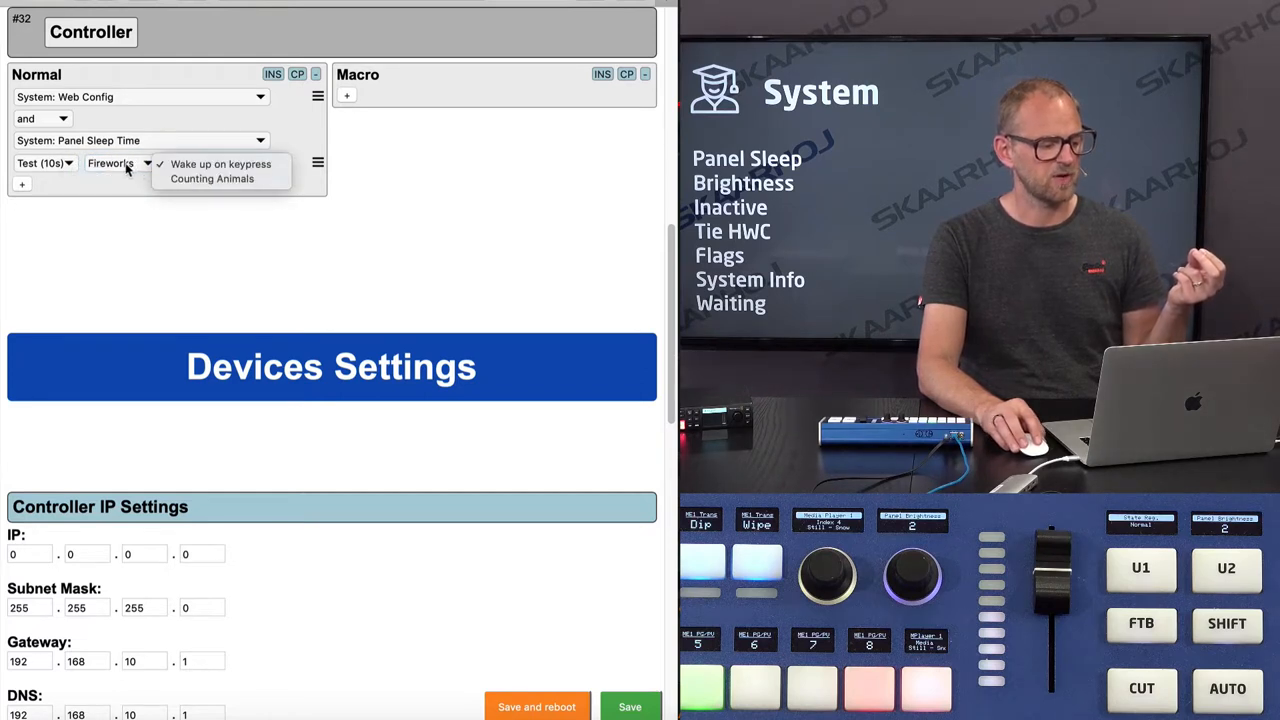
{"action": "mouse_move", "coordinate": [212, 178]}
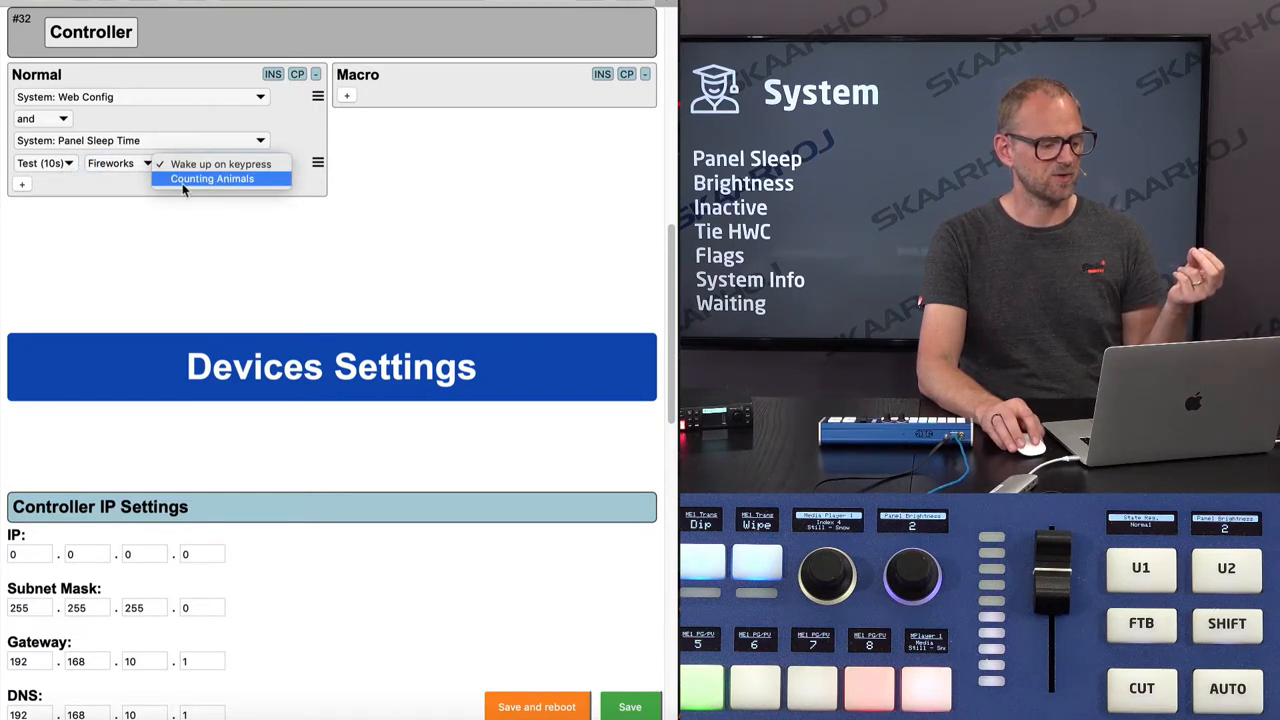
{"action": "left_click", "coordinate": [220, 164]}
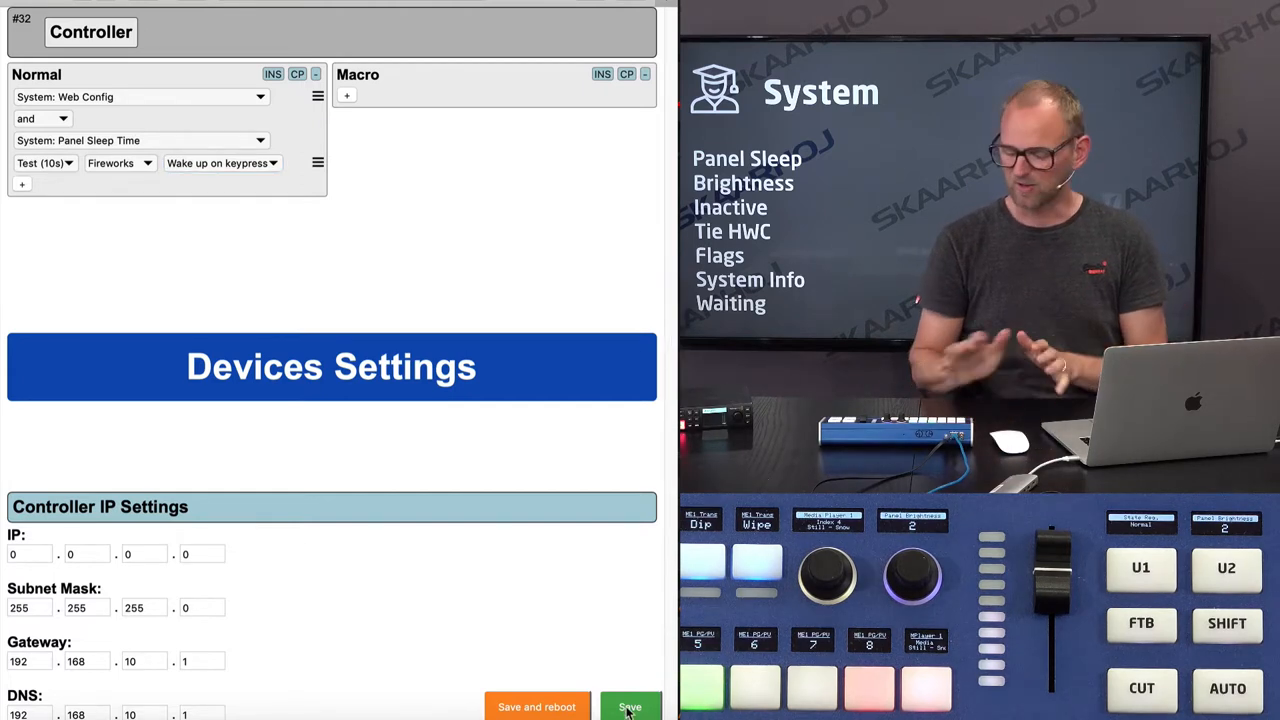
Step: Save the sleep settings and let the panel go to sleep
{"action": "scroll", "scroll_direction": "up", "scroll_amount": 3}
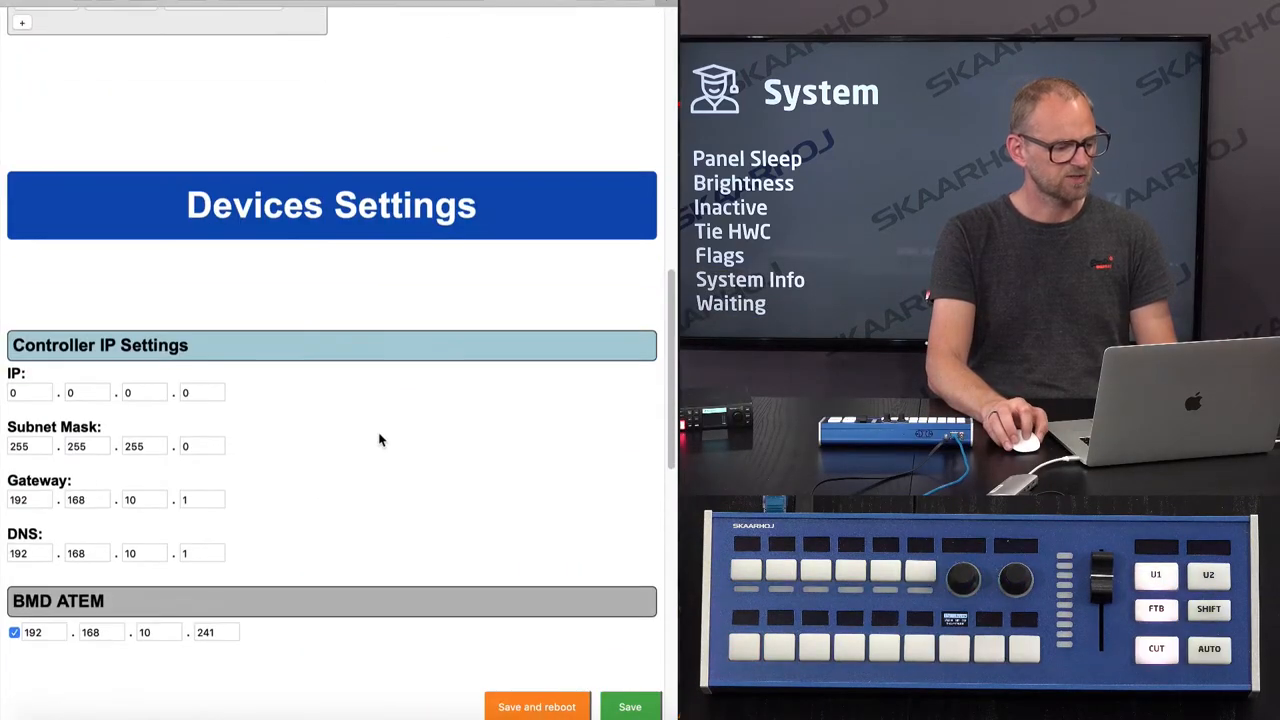
{"action": "scroll", "scroll_direction": "up", "scroll_amount": 3}
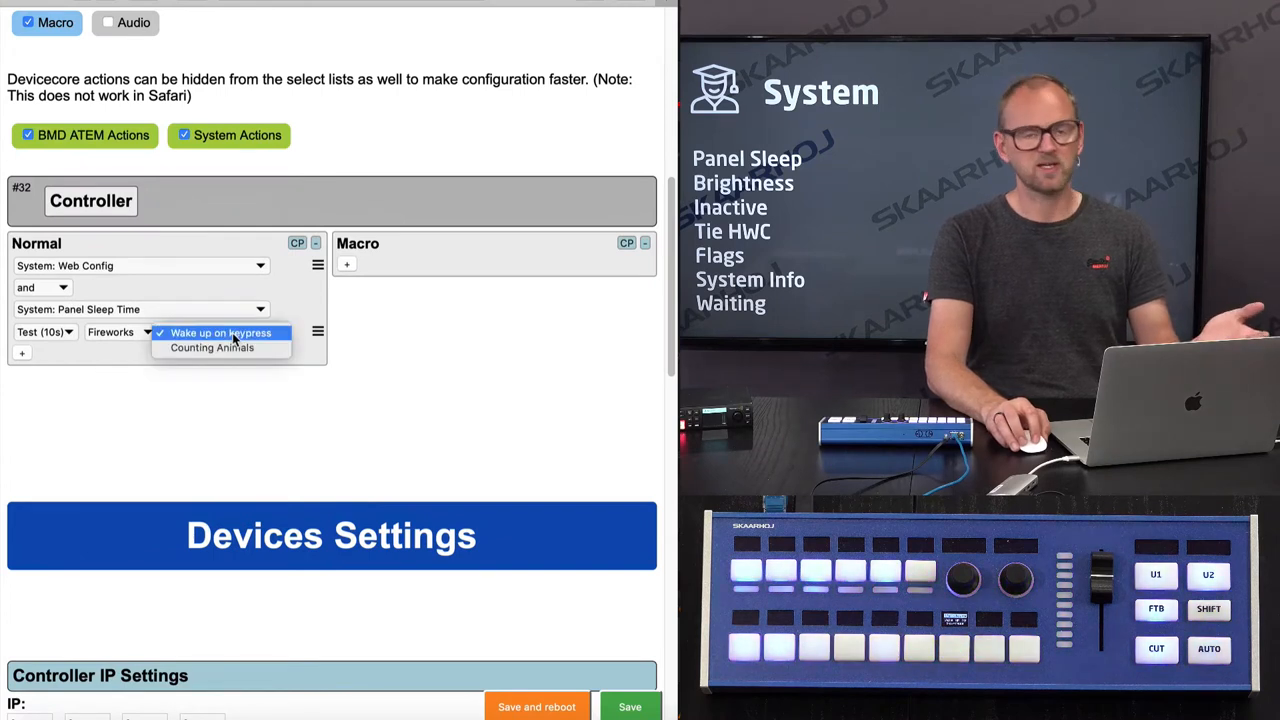